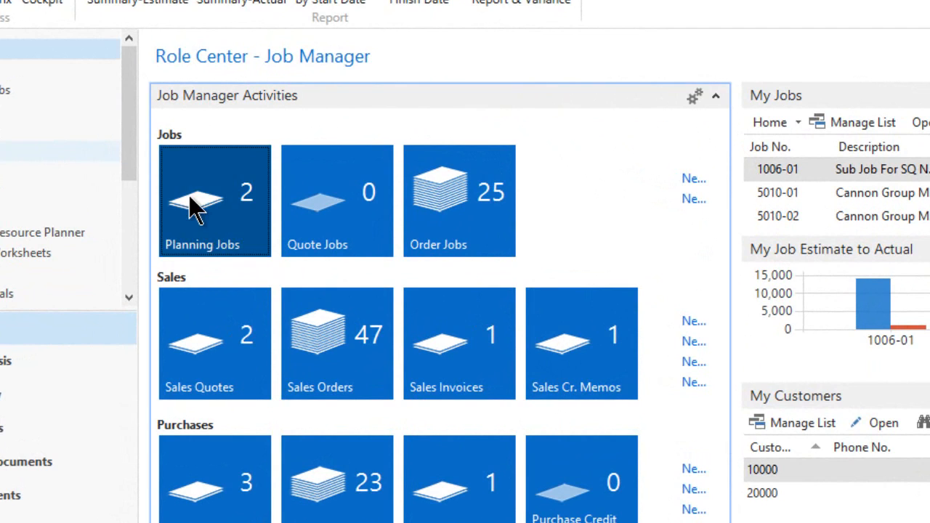
Open the Planning Jobs list showing jobs 1006-03 and 5014-01
{"action": "left_click", "coordinate": [215, 201]}
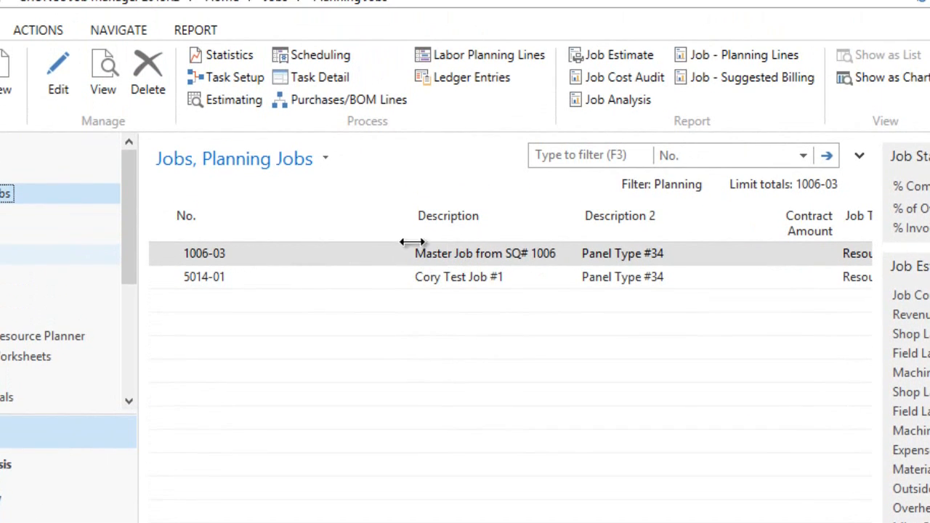
{"action": "mouse_move", "coordinate": [234, 99]}
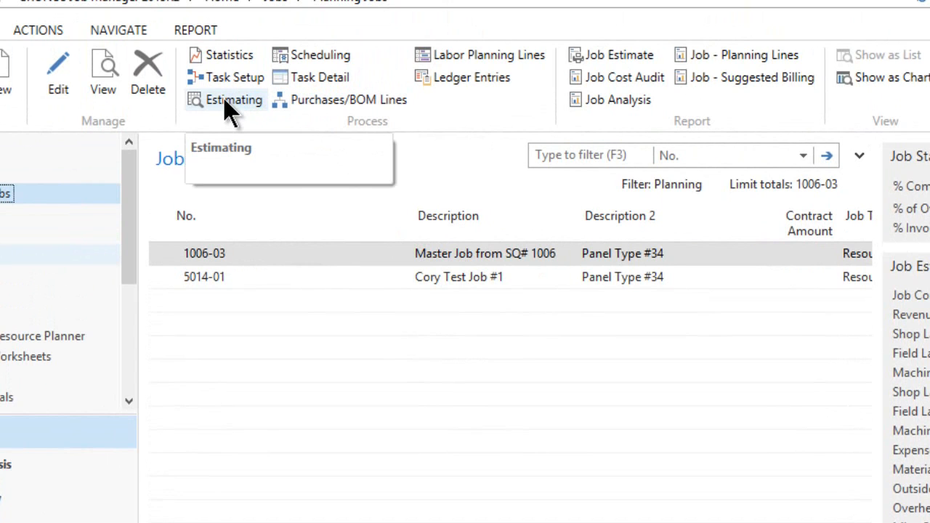
Open the master job's estimating worksheet and select the In-house Program task line
{"action": "left_click", "coordinate": [233, 99]}
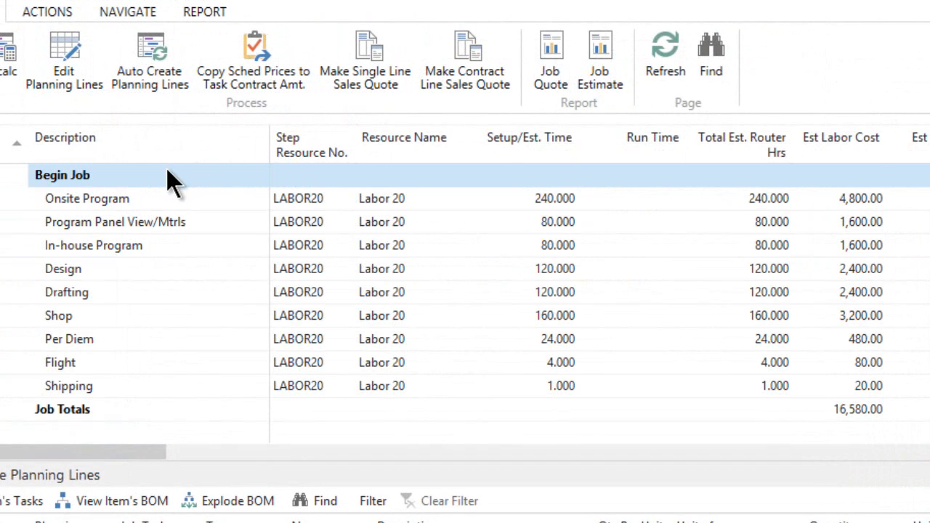
{"action": "mouse_move", "coordinate": [65, 210]}
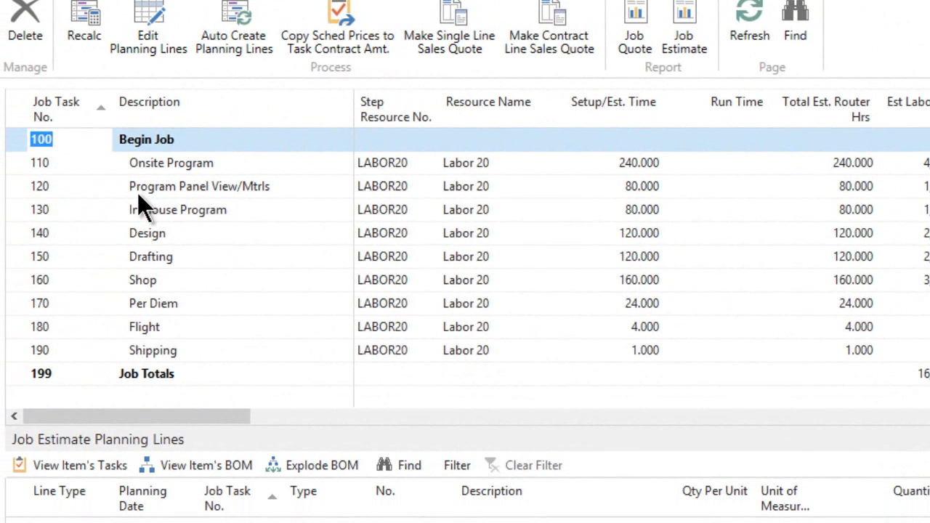
{"action": "mouse_move", "coordinate": [153, 186]}
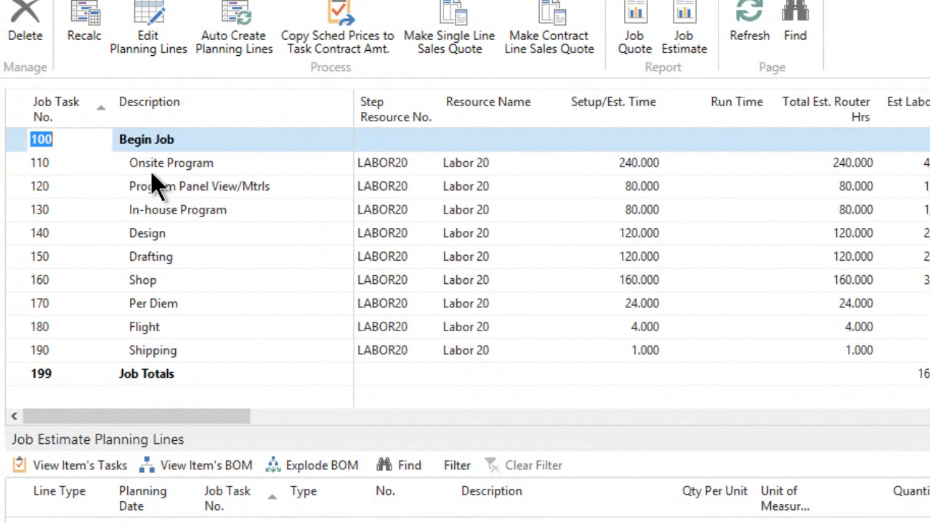
{"action": "mouse_move", "coordinate": [161, 201]}
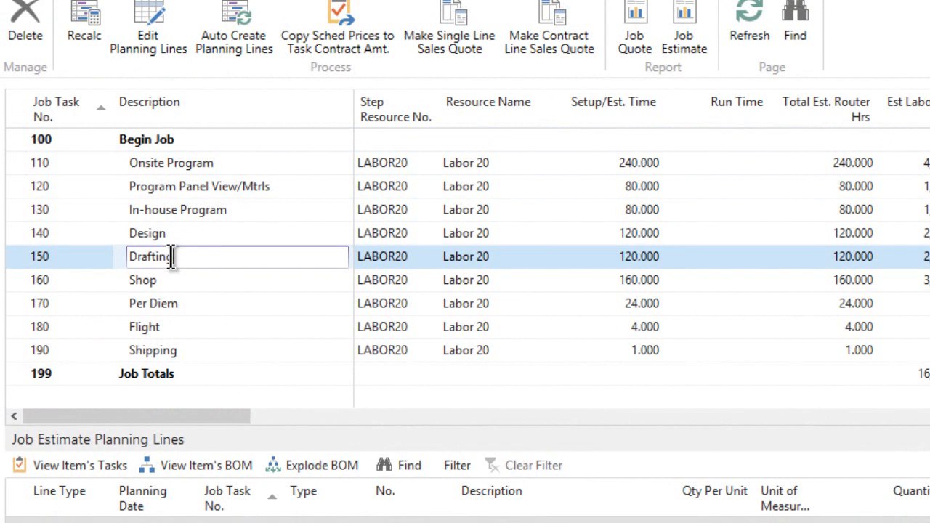
{"action": "mouse_move", "coordinate": [177, 294]}
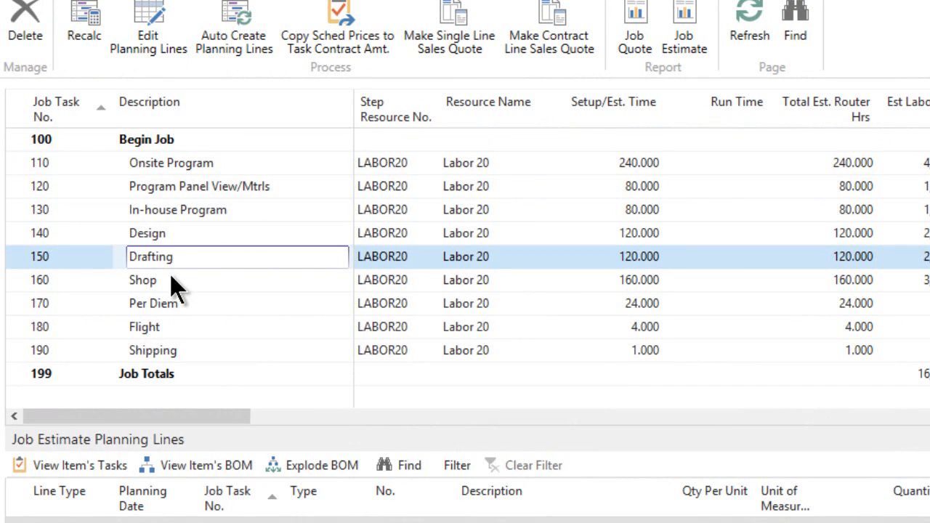
{"action": "mouse_move", "coordinate": [174, 308]}
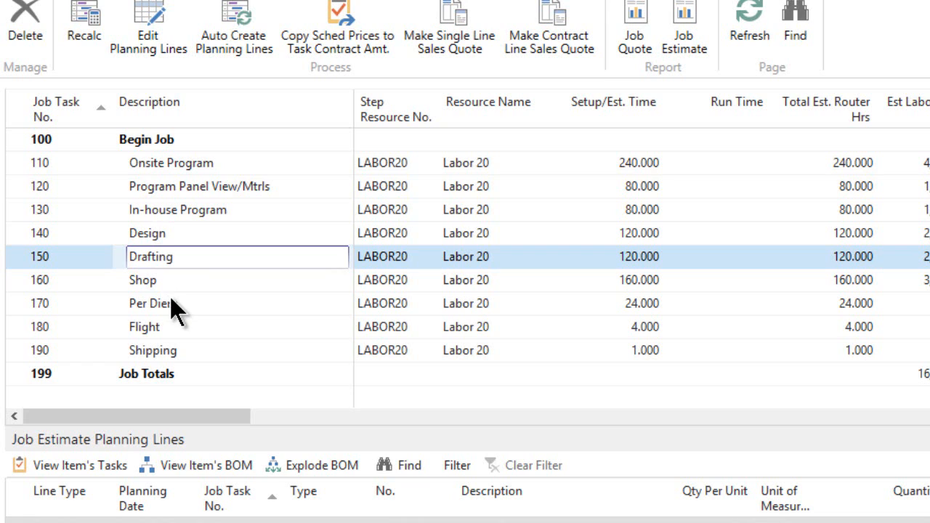
{"action": "mouse_move", "coordinate": [192, 322]}
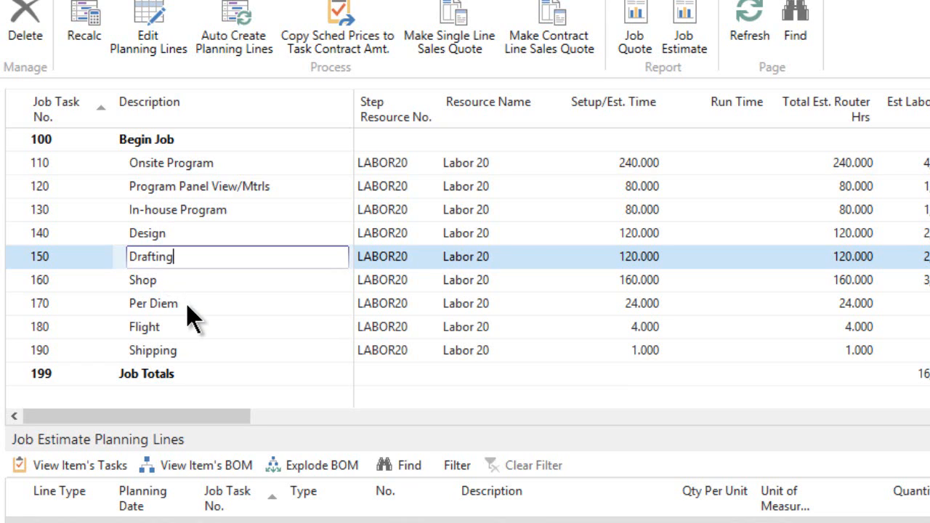
{"action": "mouse_move", "coordinate": [180, 319]}
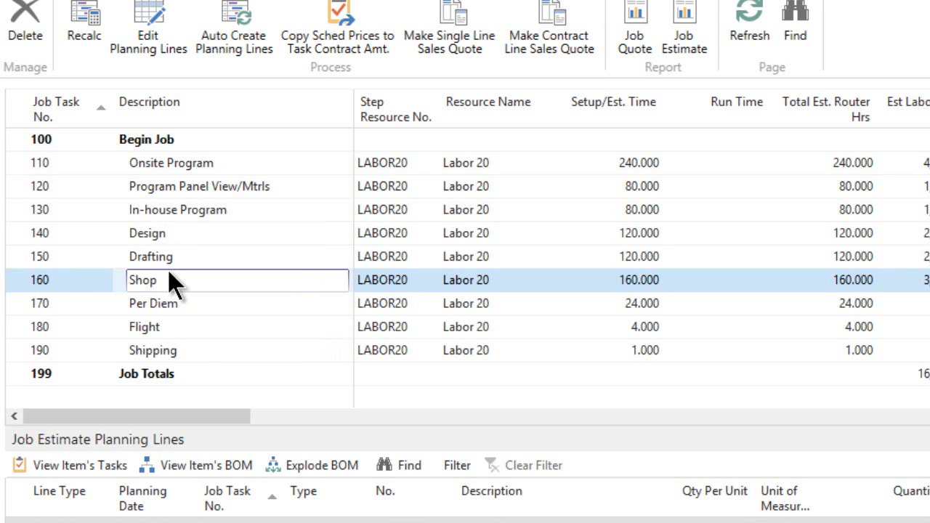
{"action": "mouse_move", "coordinate": [182, 196]}
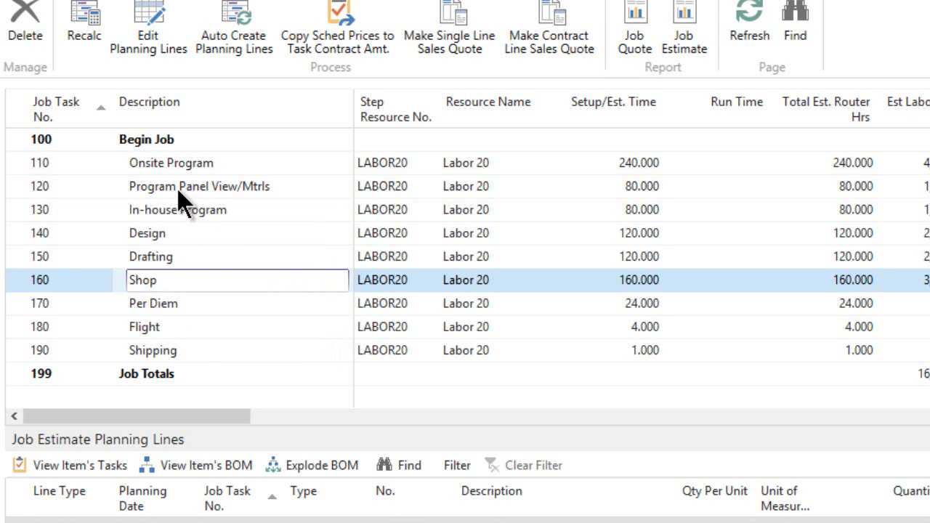
{"action": "mouse_move", "coordinate": [632, 275]}
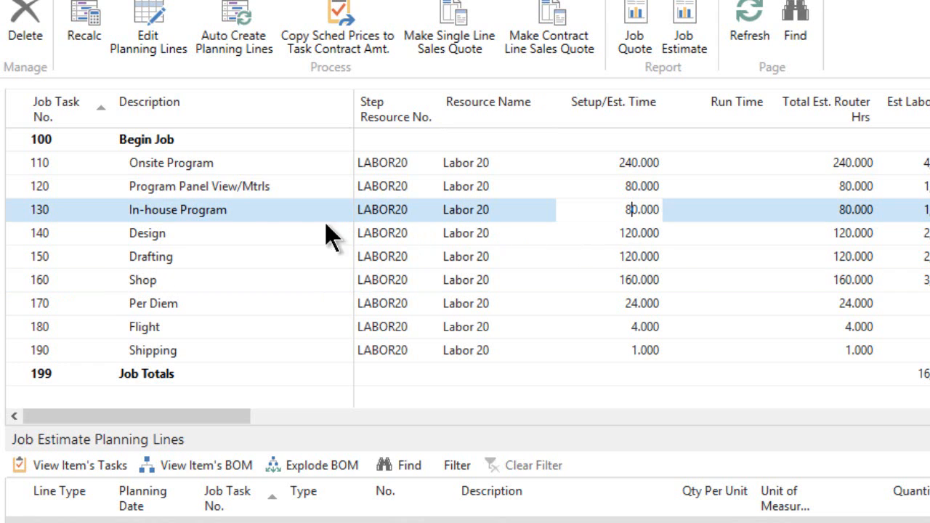
{"action": "mouse_move", "coordinate": [640, 250]}
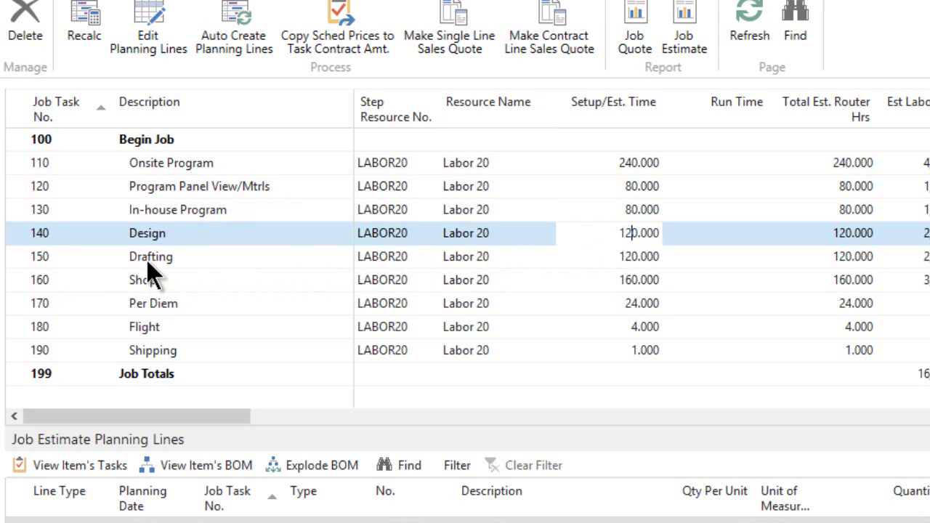
{"action": "left_click", "coordinate": [151, 255]}
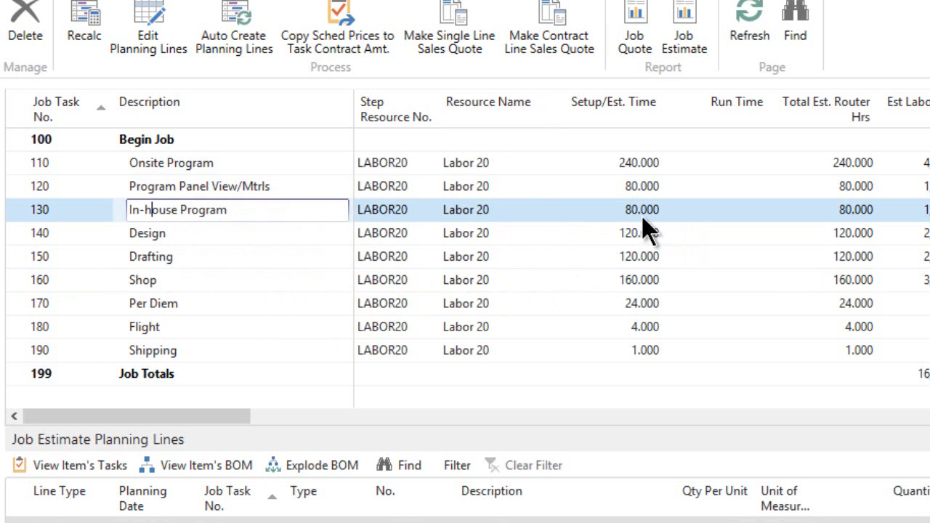
{"action": "mouse_move", "coordinate": [516, 415]}
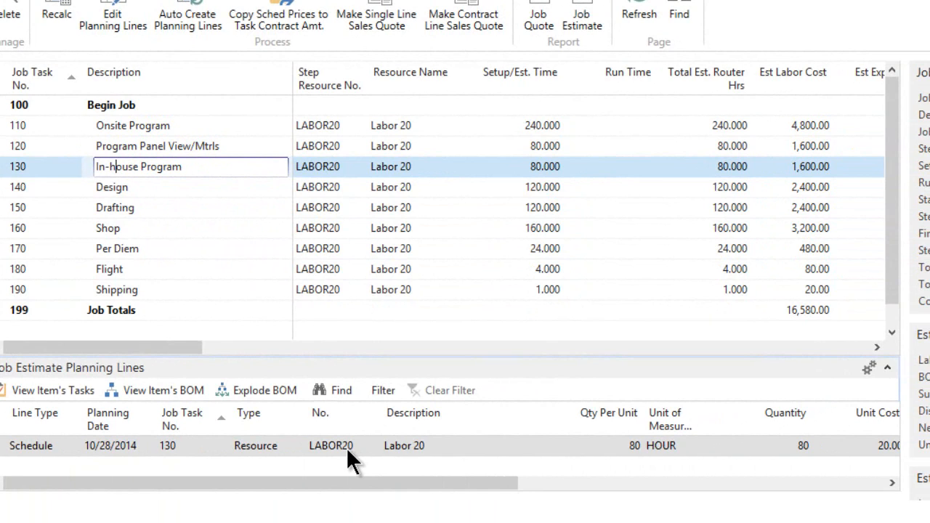
{"action": "mouse_move", "coordinate": [206, 197]}
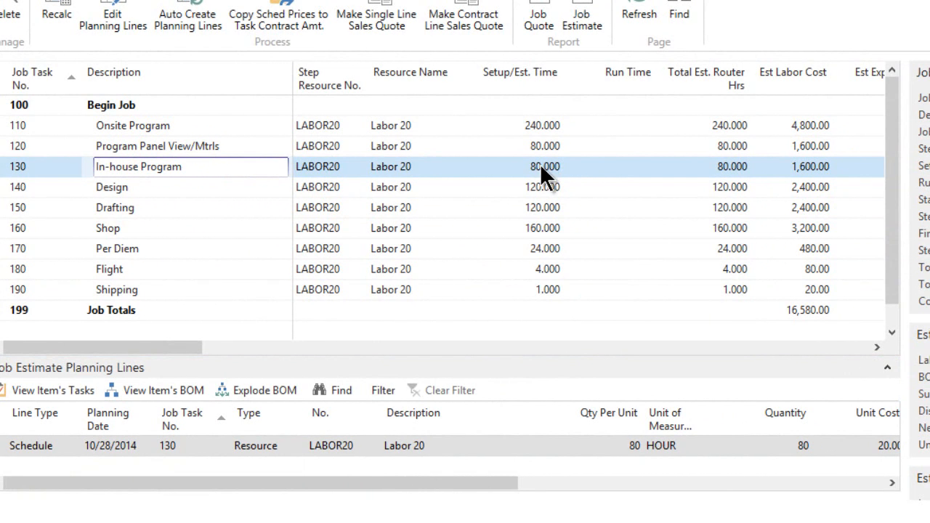
{"action": "mouse_move", "coordinate": [320, 125]}
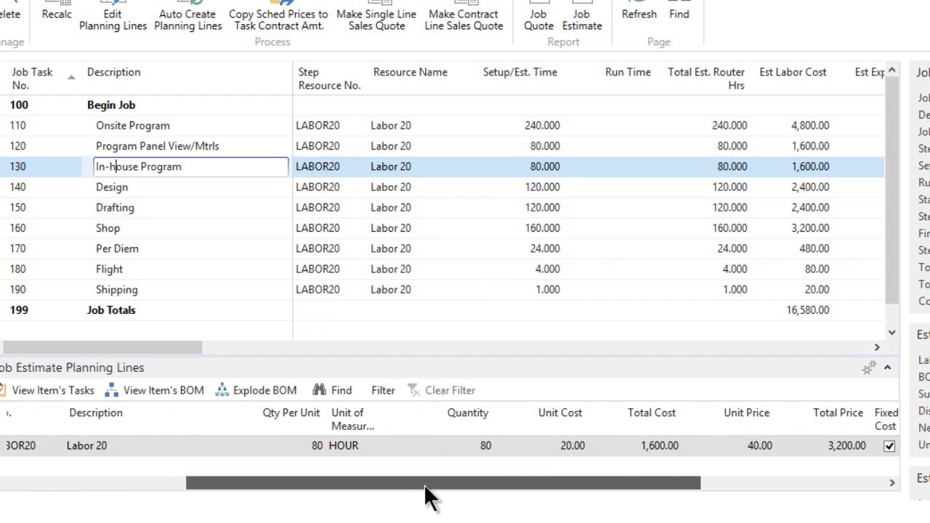
{"action": "mouse_move", "coordinate": [564, 201]}
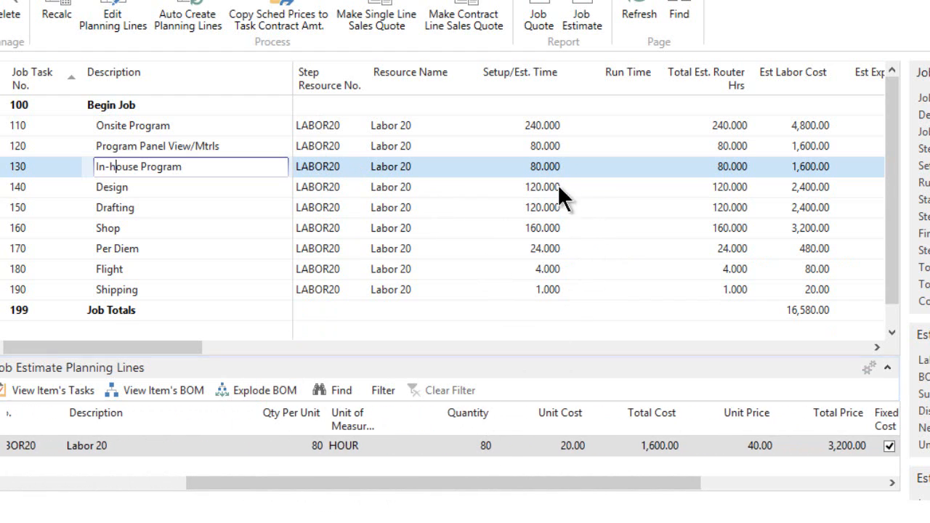
{"action": "mouse_move", "coordinate": [574, 450]}
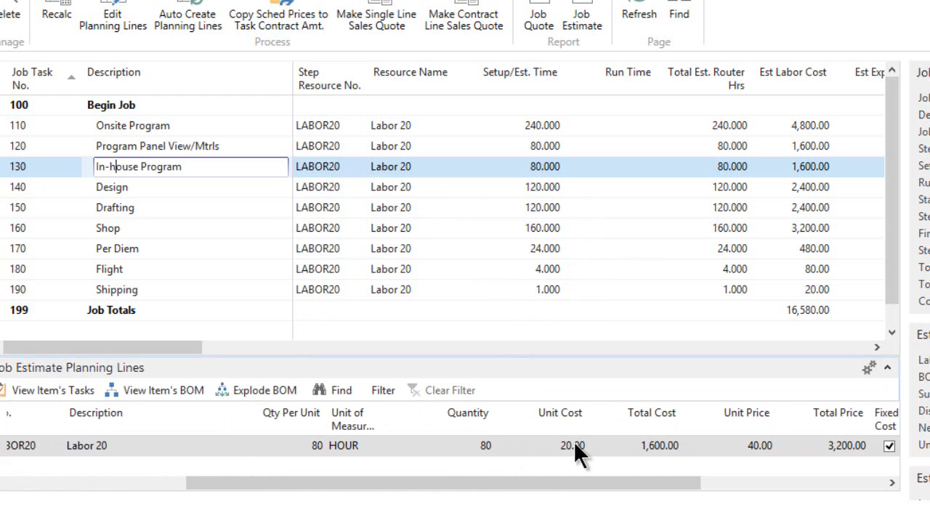
{"action": "mouse_move", "coordinate": [651, 472]}
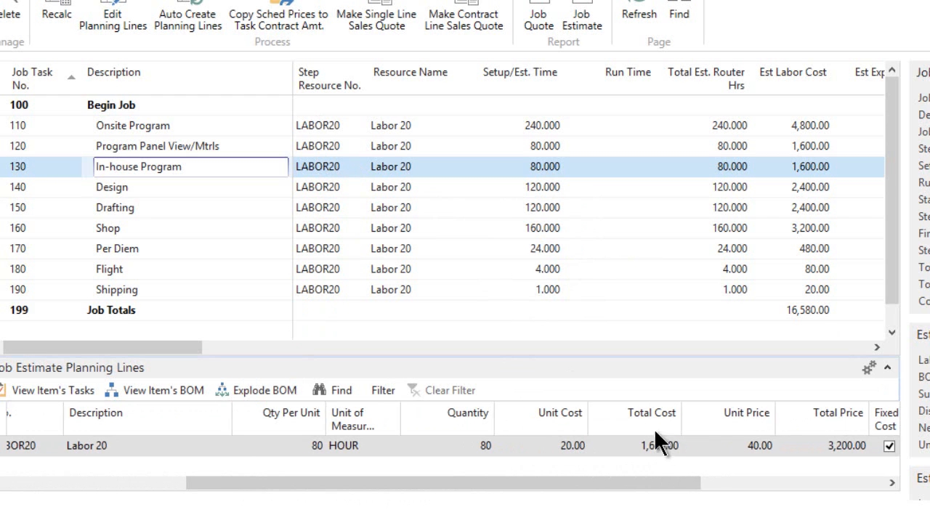
{"action": "mouse_move", "coordinate": [87, 175]}
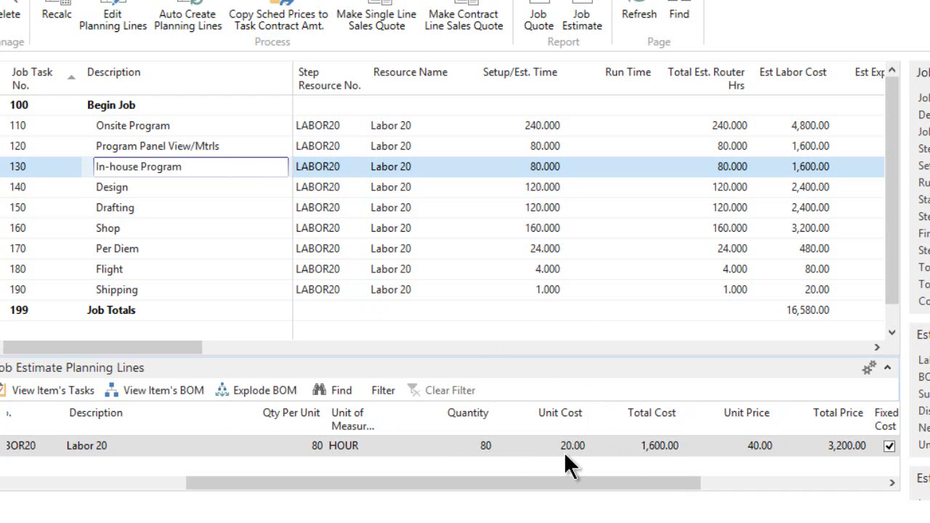
{"action": "mouse_move", "coordinate": [807, 175]}
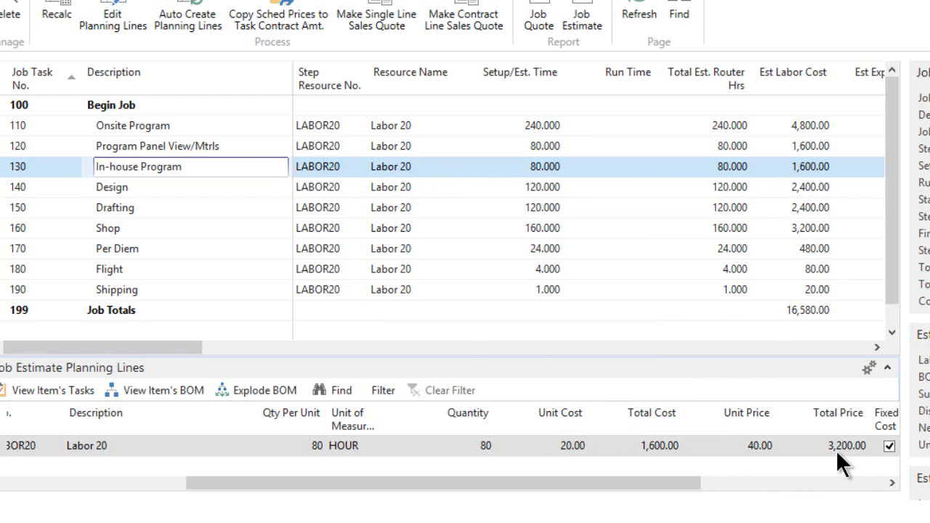
{"action": "mouse_move", "coordinate": [834, 459]}
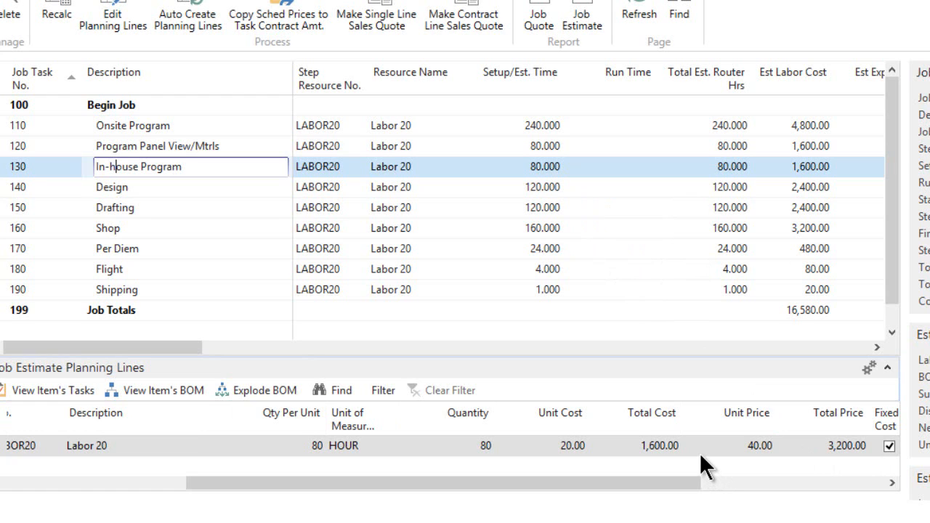
{"action": "mouse_move", "coordinate": [692, 465]}
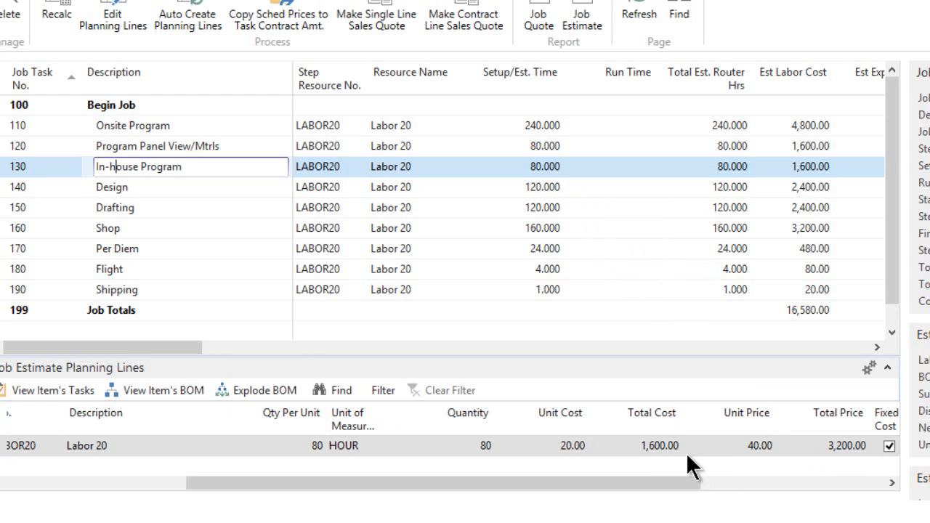
{"action": "mouse_move", "coordinate": [109, 230]}
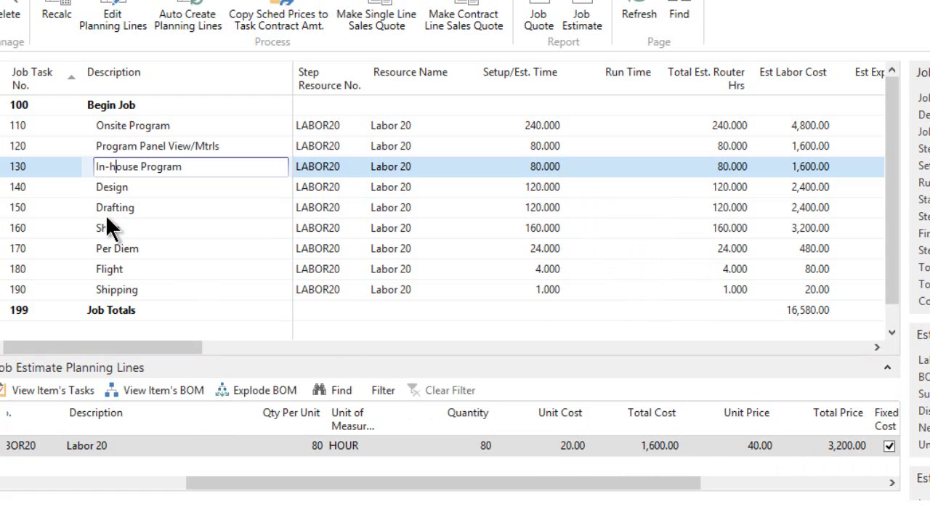
{"action": "mouse_move", "coordinate": [114, 289]}
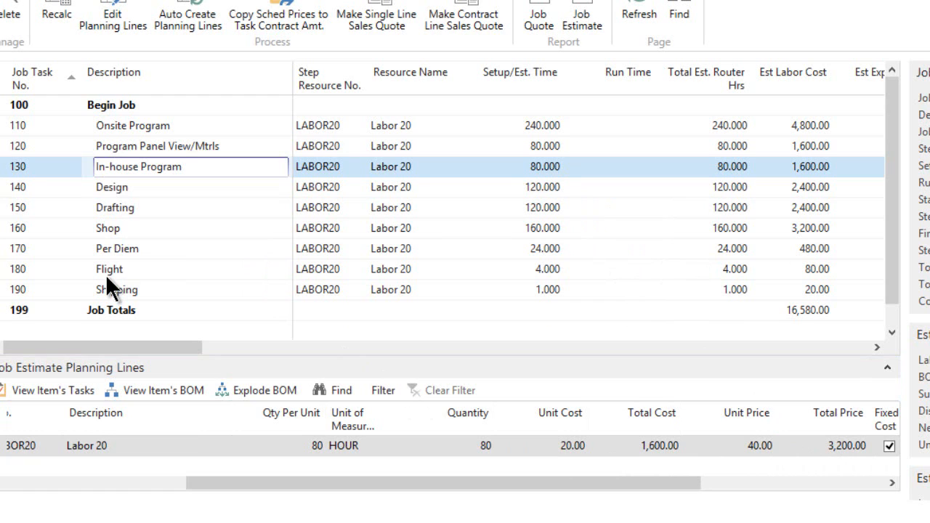
{"action": "mouse_move", "coordinate": [111, 187]}
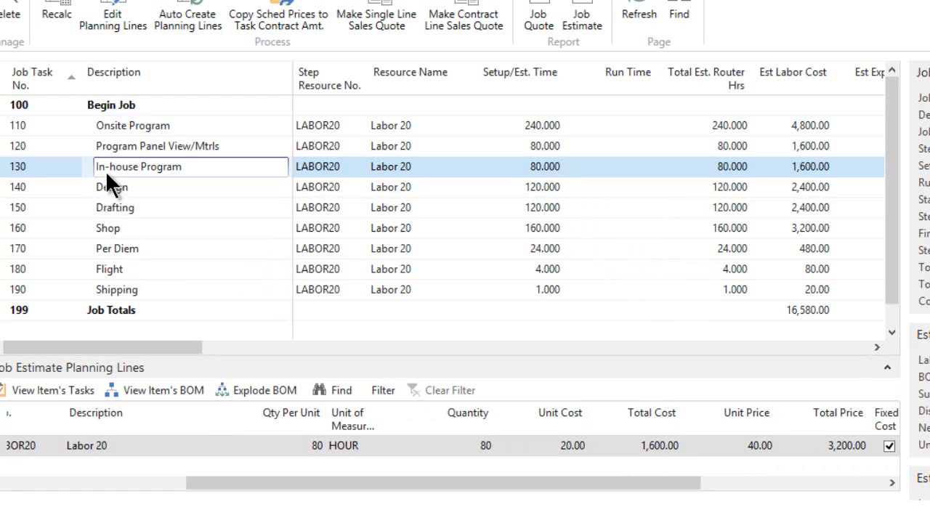
{"action": "mouse_move", "coordinate": [119, 279]}
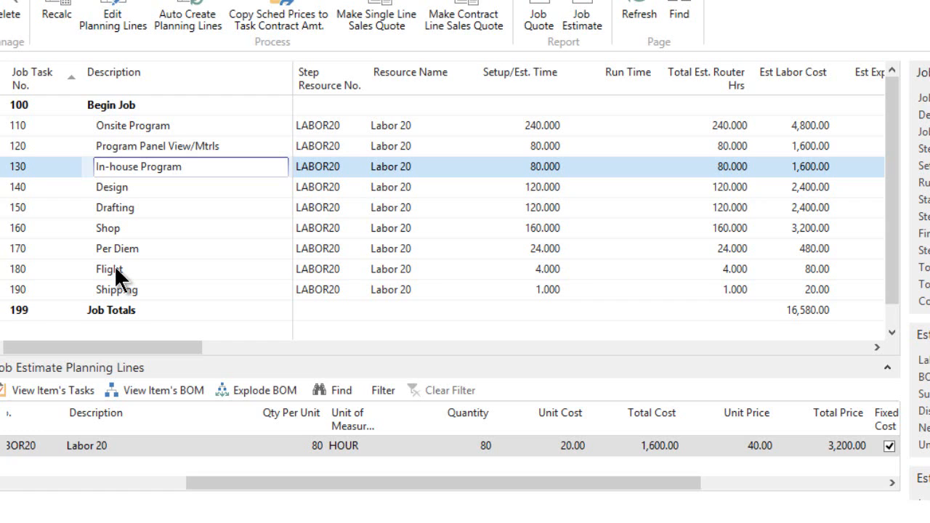
{"action": "mouse_move", "coordinate": [119, 268]}
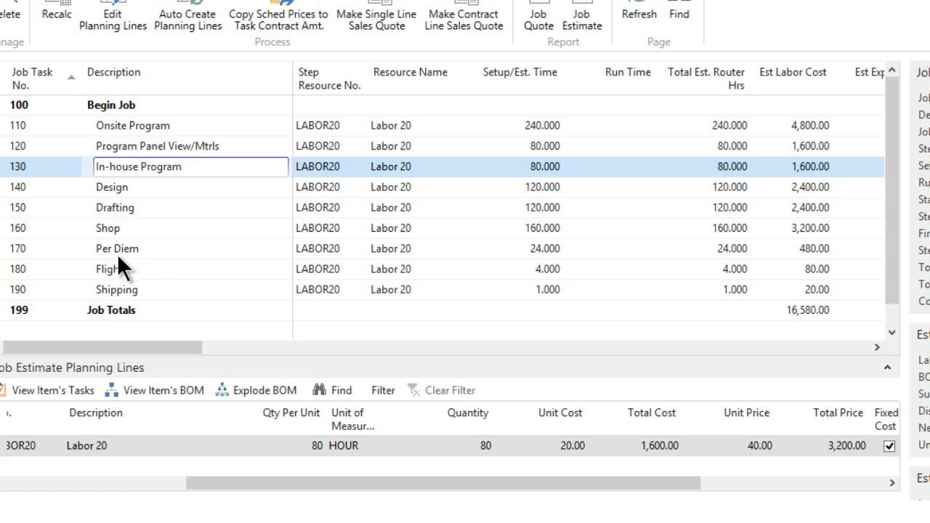
{"action": "mouse_move", "coordinate": [128, 255]}
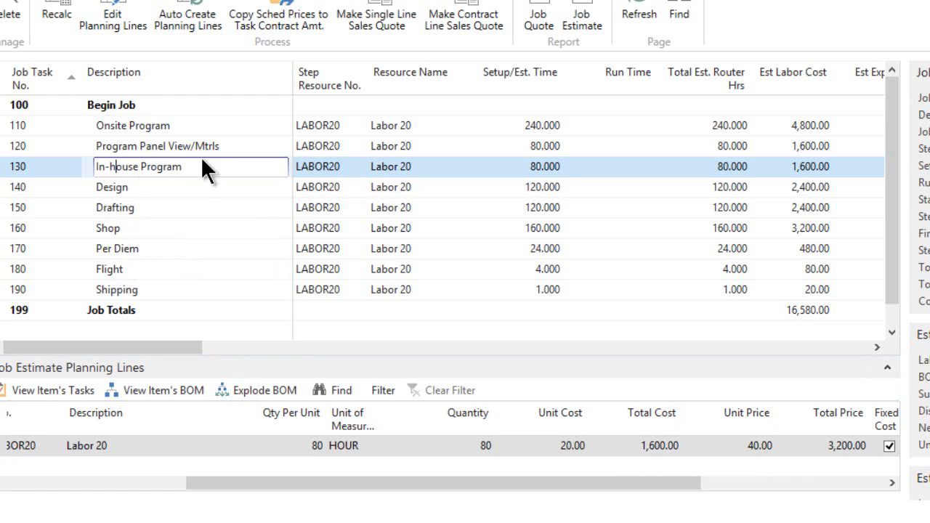
{"action": "left_click", "coordinate": [146, 146]}
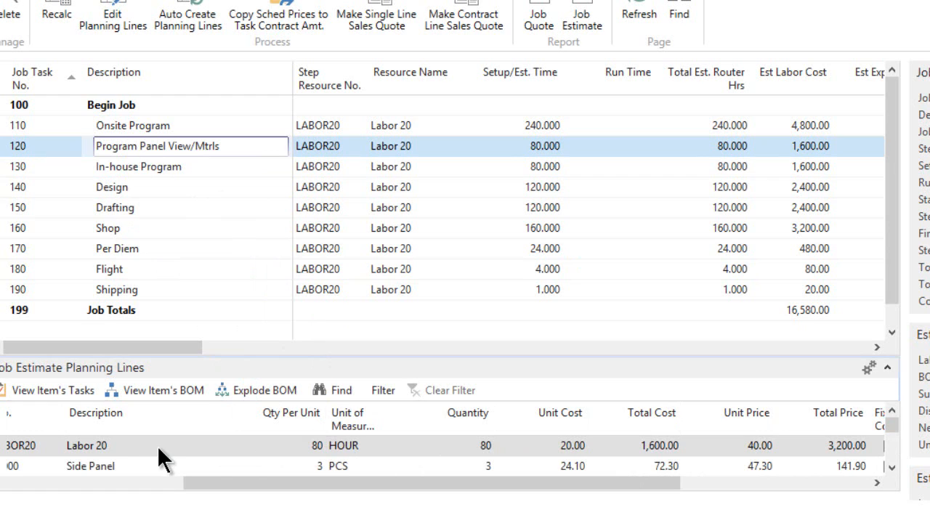
{"action": "mouse_move", "coordinate": [331, 167]}
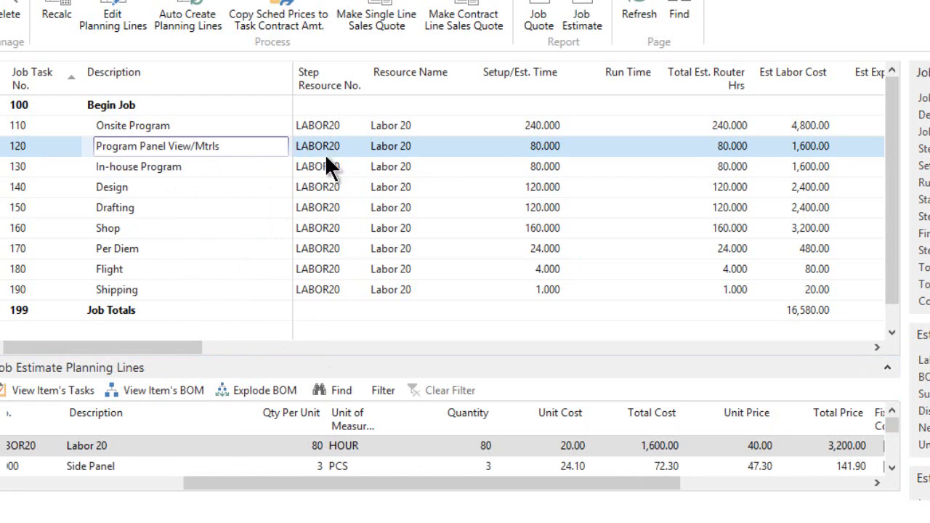
{"action": "left_click", "coordinate": [105, 145]}
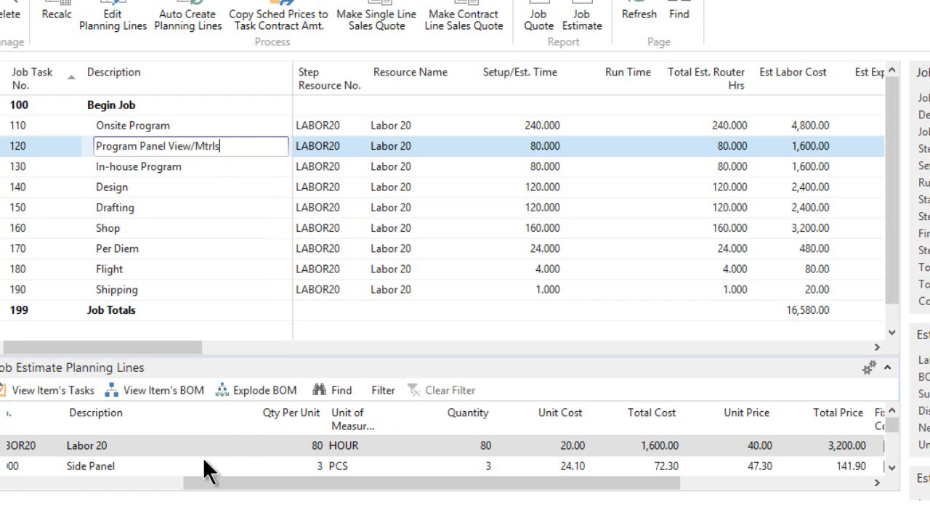
{"action": "mouse_move", "coordinate": [190, 464]}
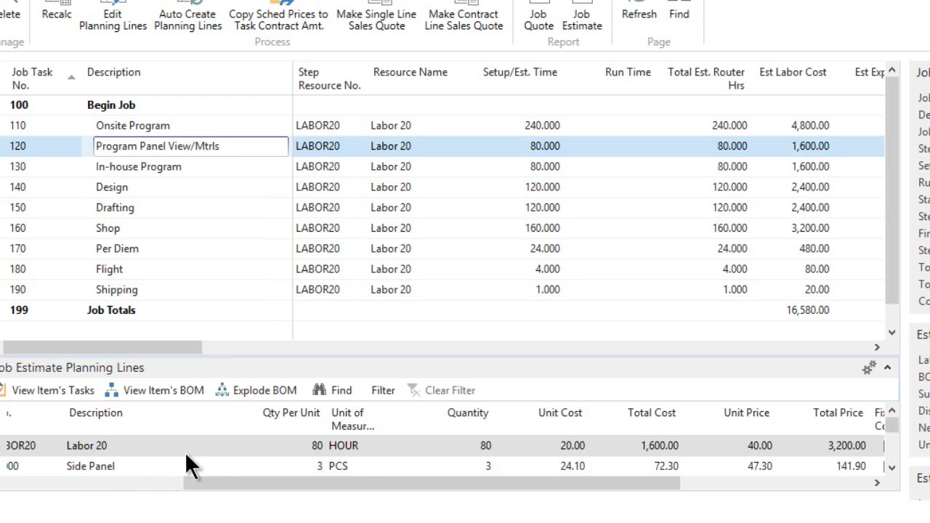
{"action": "mouse_move", "coordinate": [538, 157]}
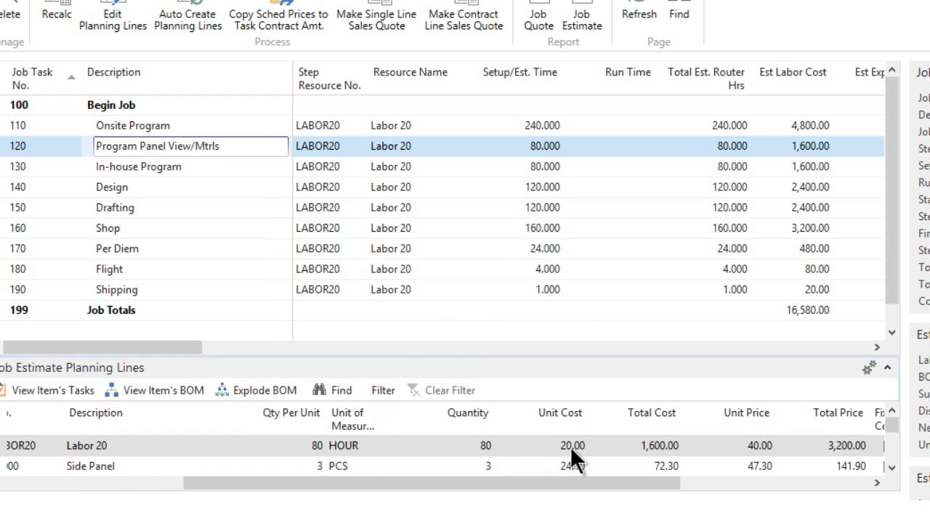
{"action": "mouse_move", "coordinate": [99, 476]}
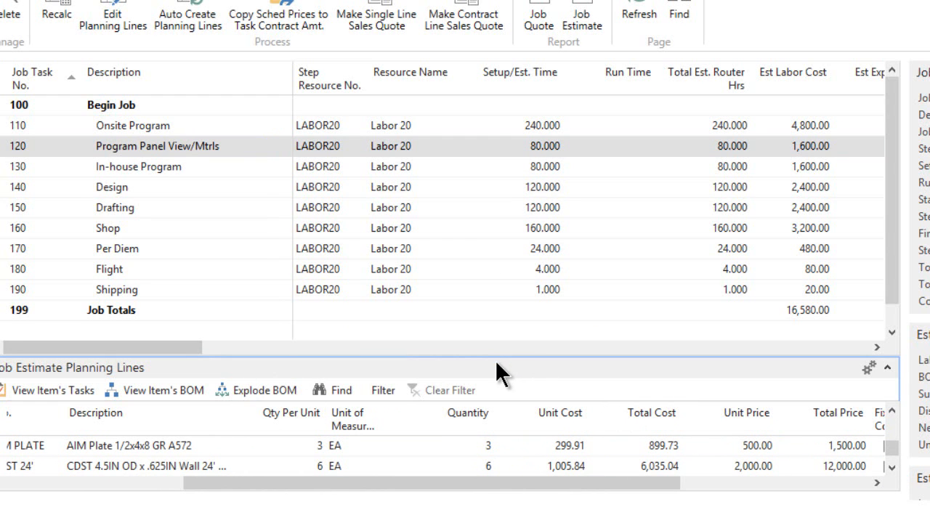
{"action": "mouse_move", "coordinate": [134, 128]}
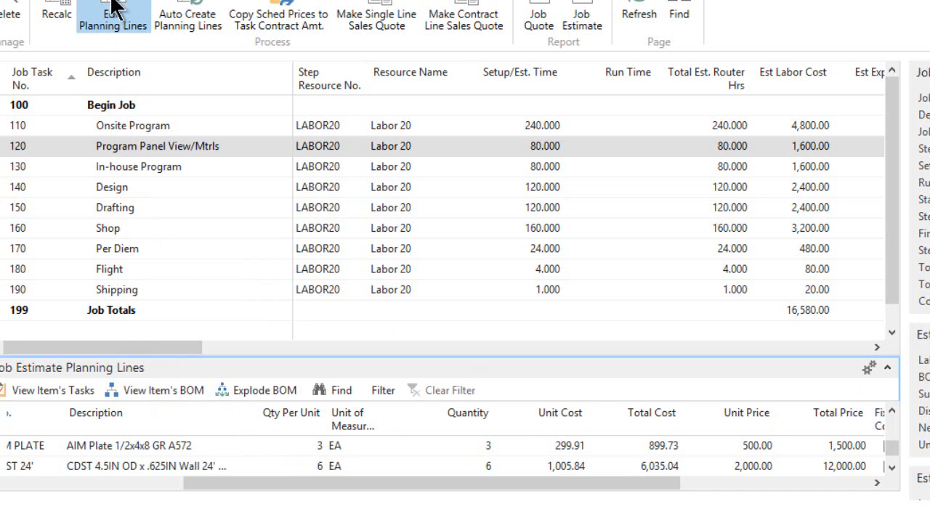
Review task 120's planning lines across quantity, cost, price and 15% line discount columns
{"action": "left_click", "coordinate": [114, 16]}
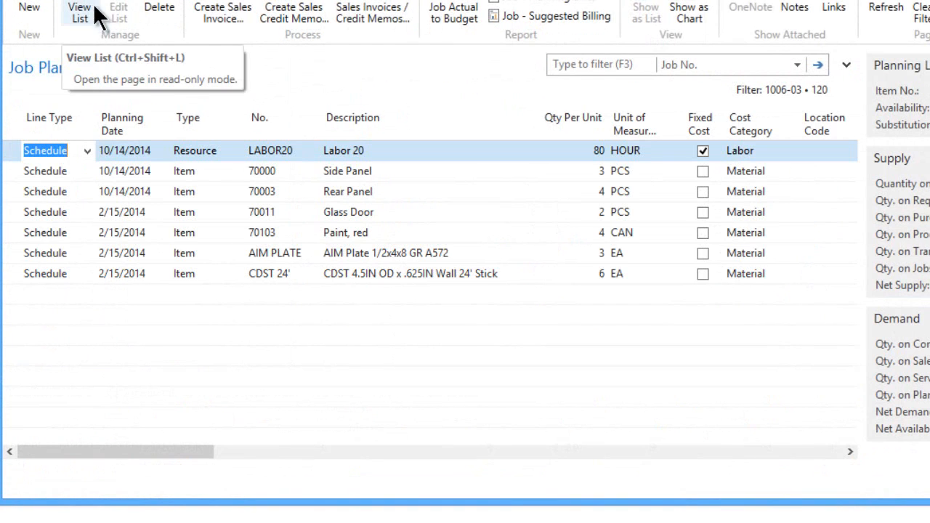
{"action": "mouse_move", "coordinate": [352, 279]}
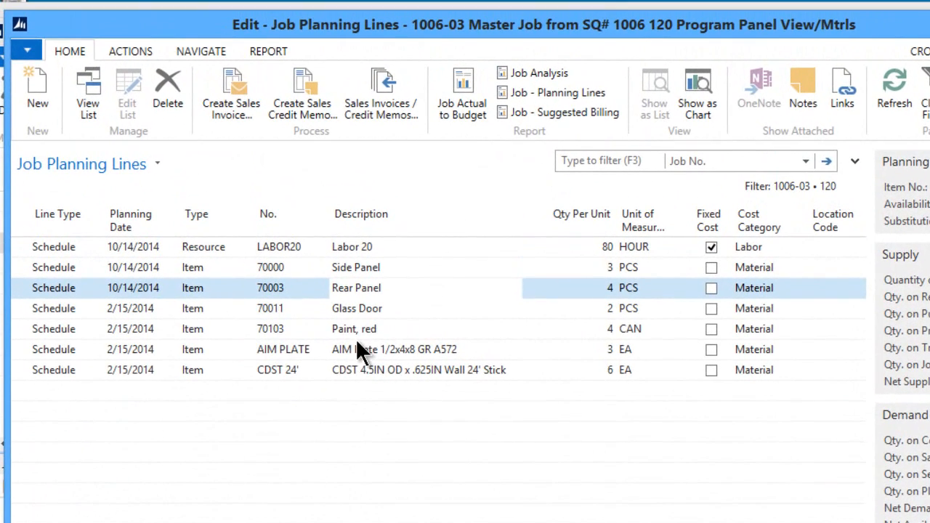
{"action": "mouse_move", "coordinate": [361, 319]}
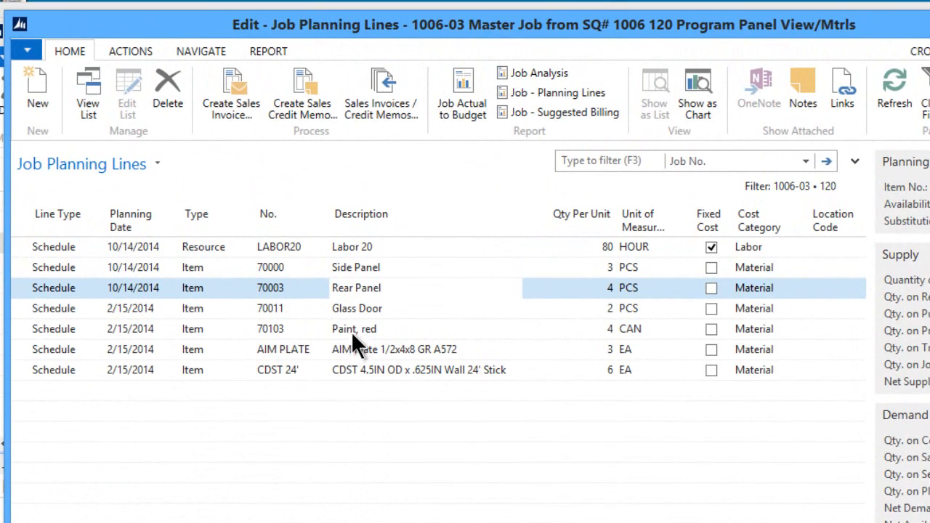
{"action": "left_click", "coordinate": [375, 349]}
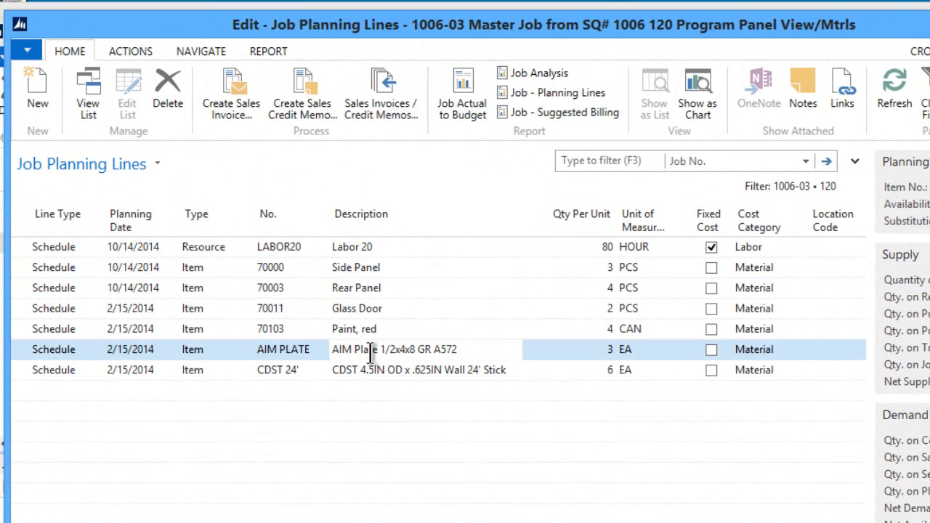
{"action": "left_click", "coordinate": [419, 370]}
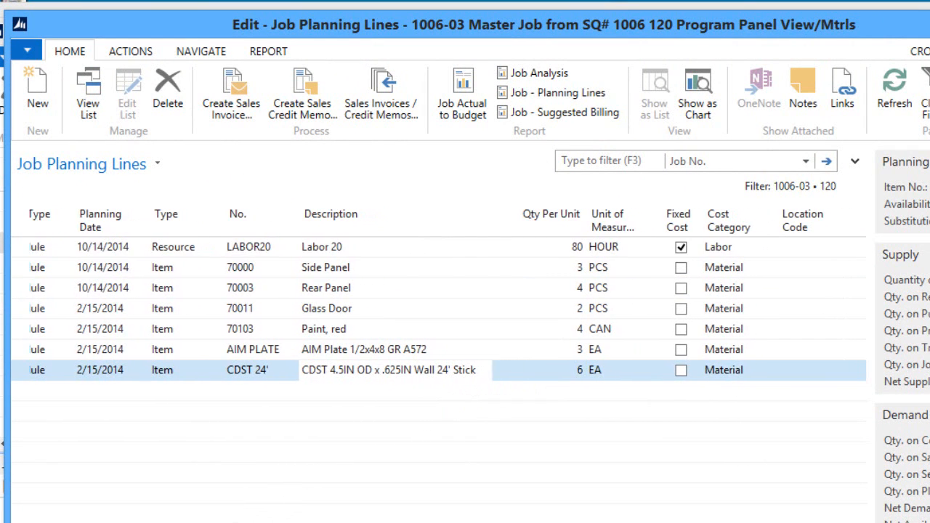
{"action": "scroll", "scroll_direction": "right", "scroll_amount": 3}
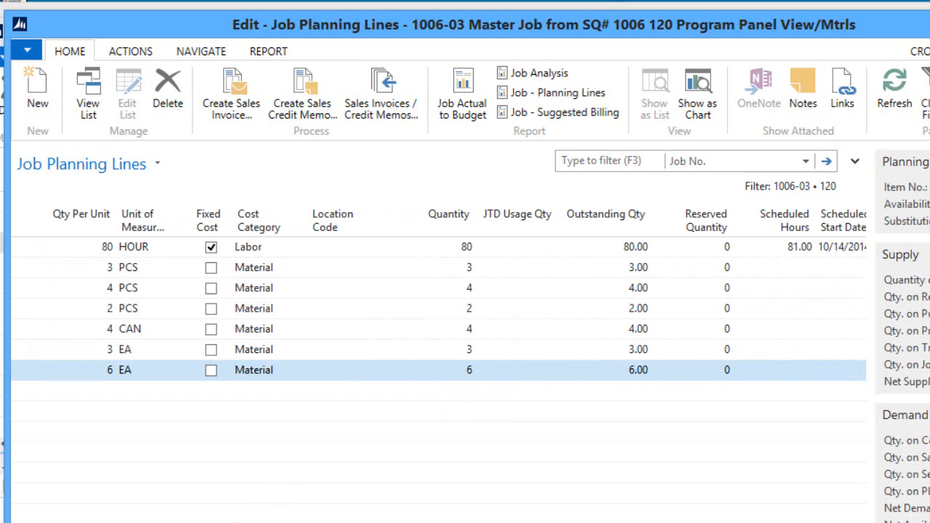
{"action": "mouse_move", "coordinate": [477, 356]}
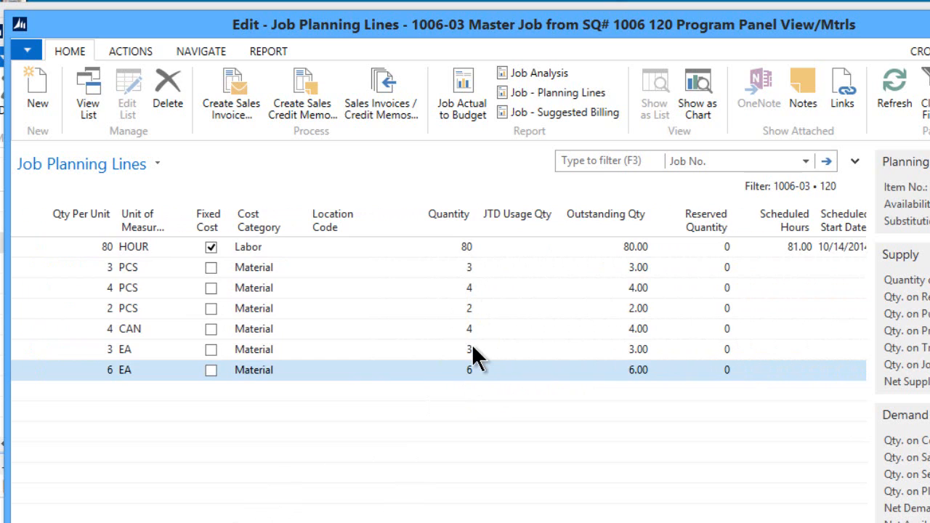
{"action": "mouse_move", "coordinate": [463, 273]}
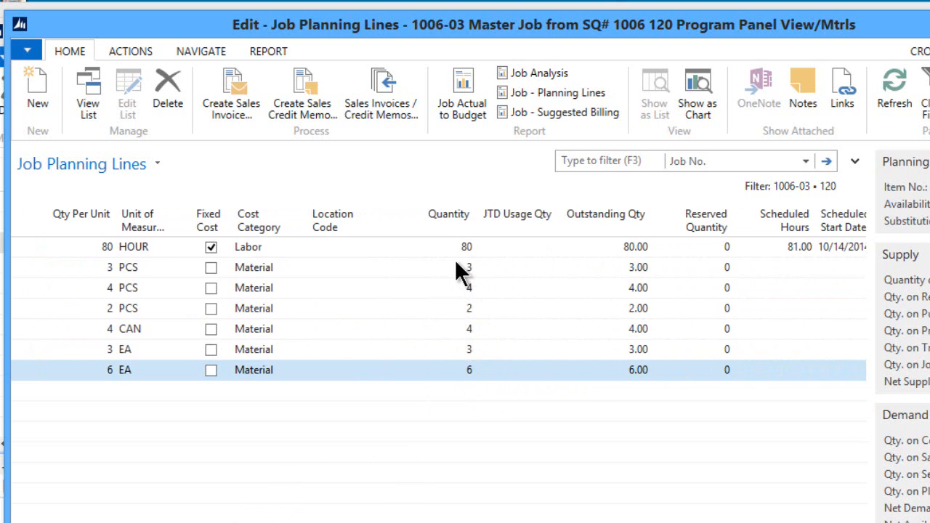
{"action": "mouse_move", "coordinate": [337, 512]}
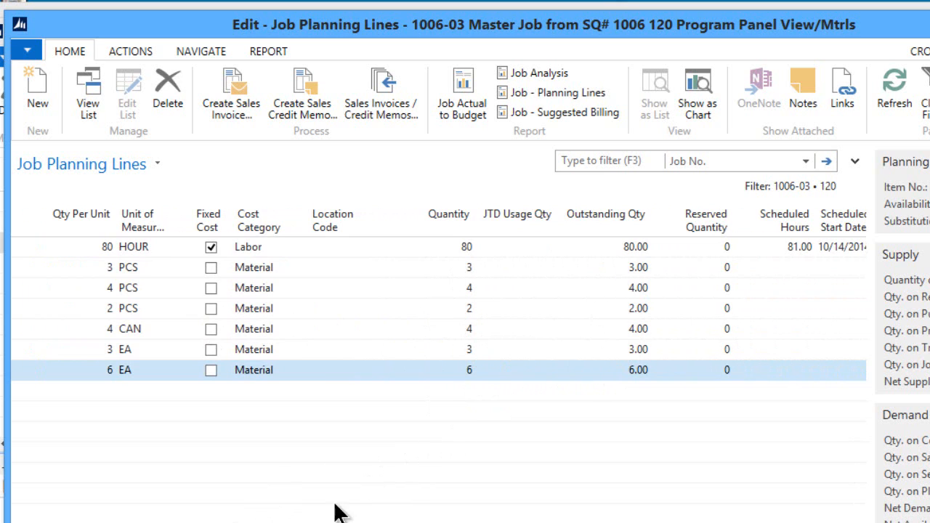
{"action": "scroll", "scroll_direction": "right", "scroll_amount": 3}
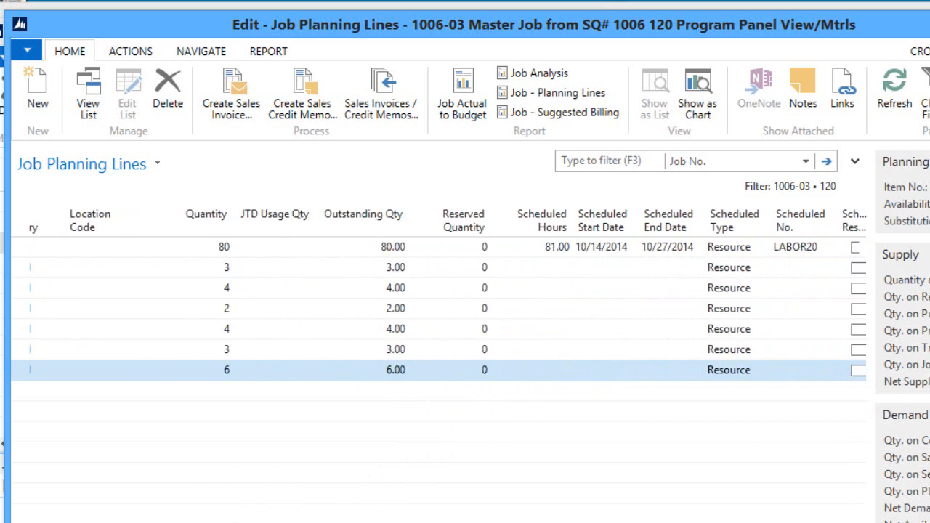
{"action": "scroll", "scroll_direction": "right", "scroll_amount": 3}
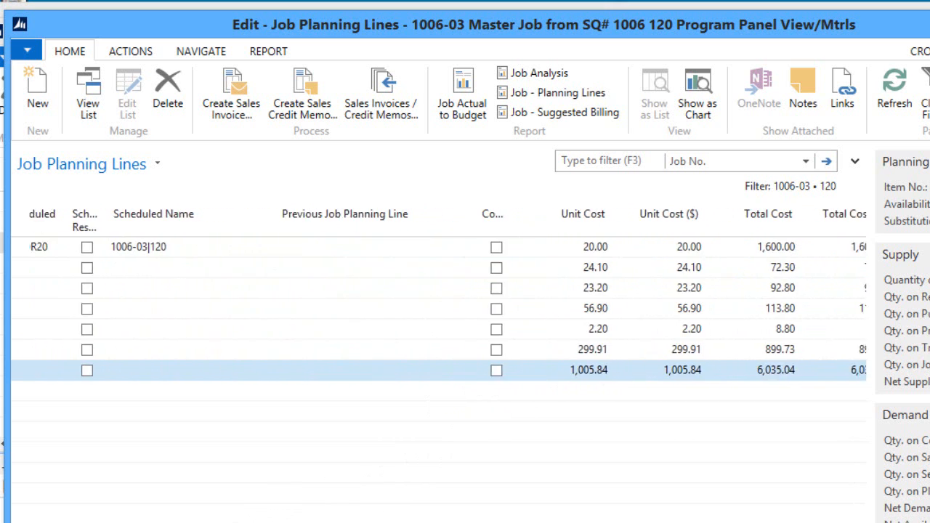
{"action": "scroll", "scroll_direction": "right", "scroll_amount": 3}
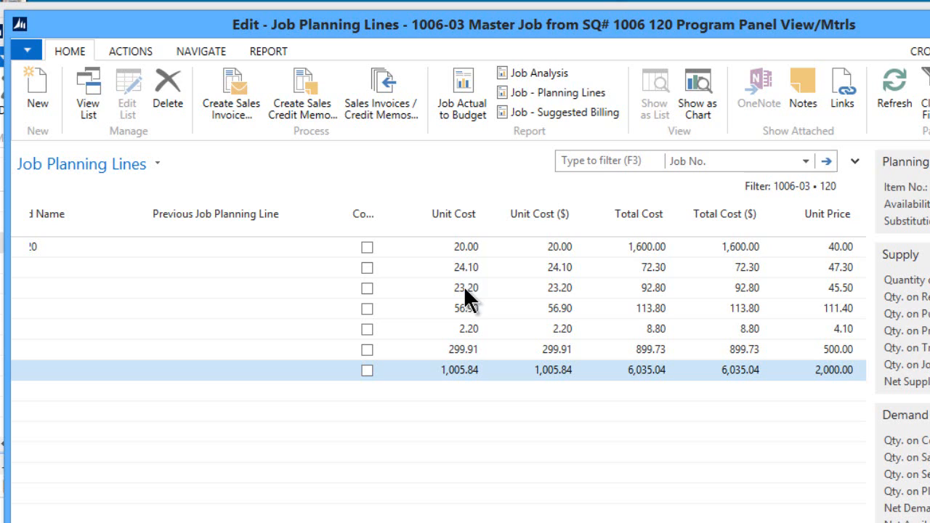
{"action": "mouse_move", "coordinate": [468, 342]}
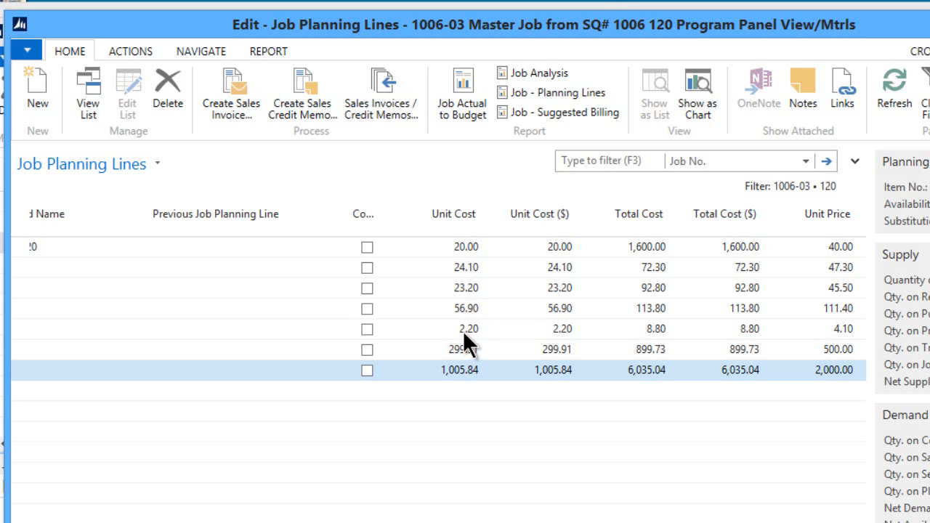
{"action": "mouse_move", "coordinate": [468, 301]}
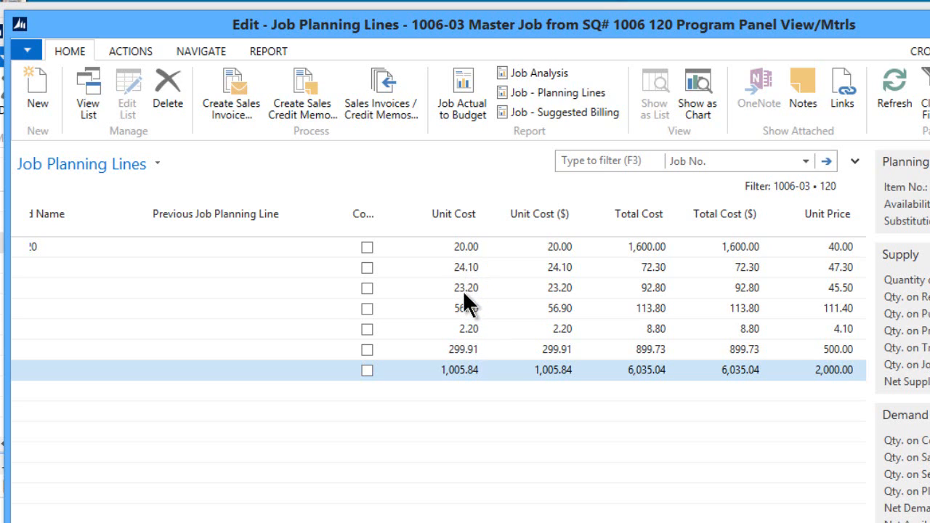
{"action": "mouse_move", "coordinate": [468, 309]}
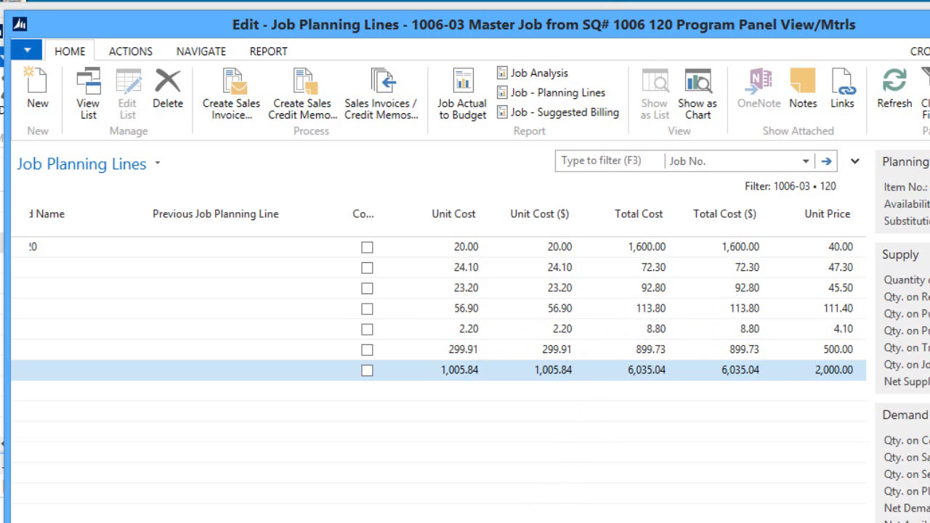
{"action": "scroll", "scroll_direction": "right", "scroll_amount": 3}
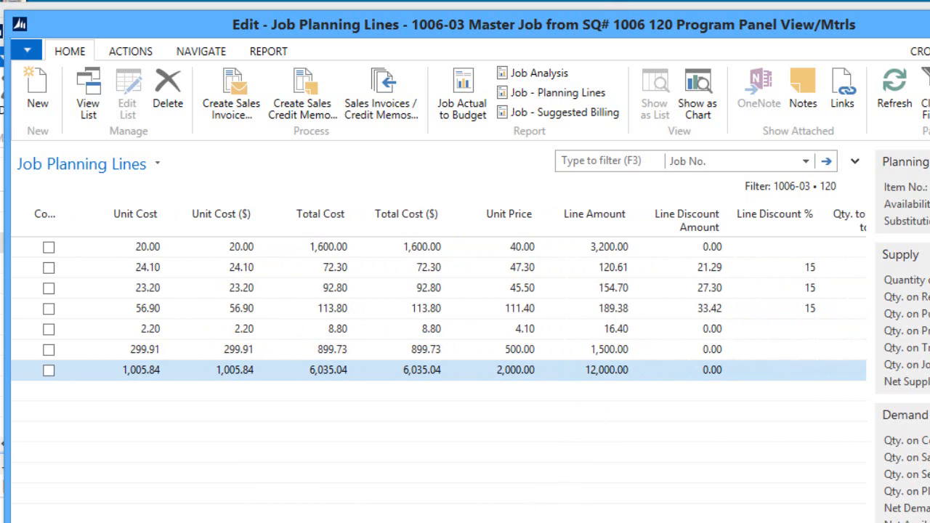
{"action": "mouse_move", "coordinate": [602, 289]}
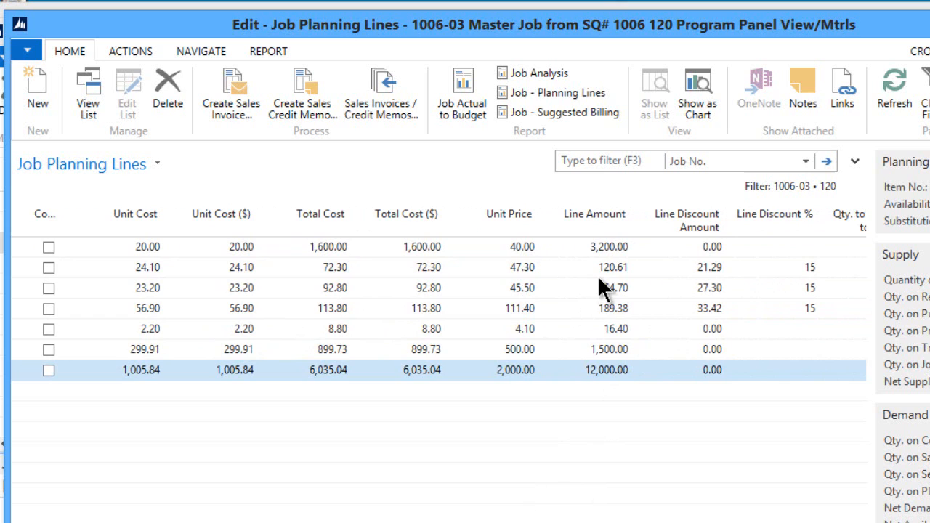
{"action": "mouse_move", "coordinate": [610, 327]}
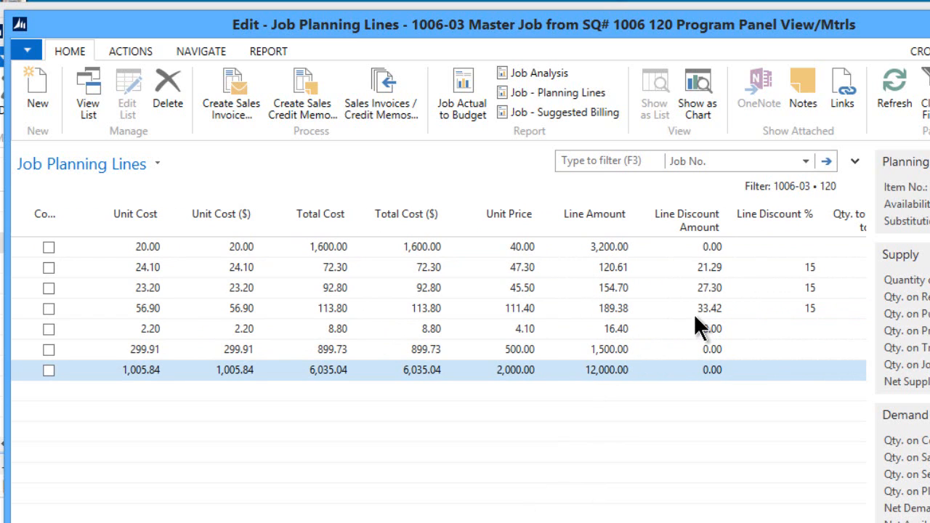
{"action": "mouse_move", "coordinate": [617, 335]}
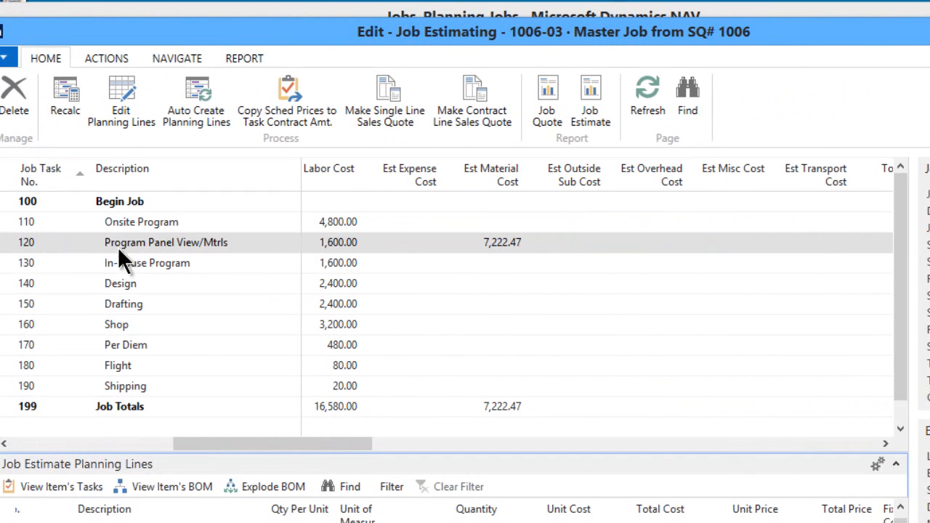
{"action": "mouse_move", "coordinate": [145, 366]}
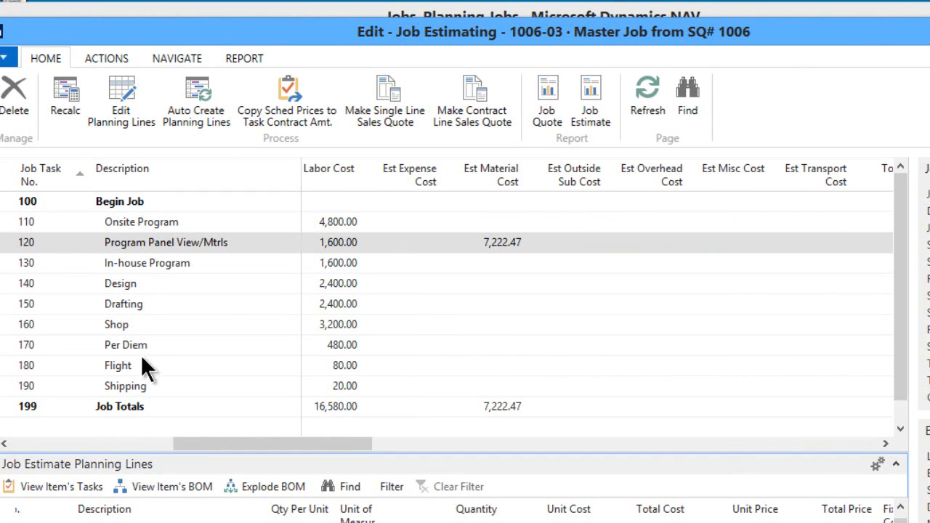
{"action": "mouse_move", "coordinate": [152, 375]}
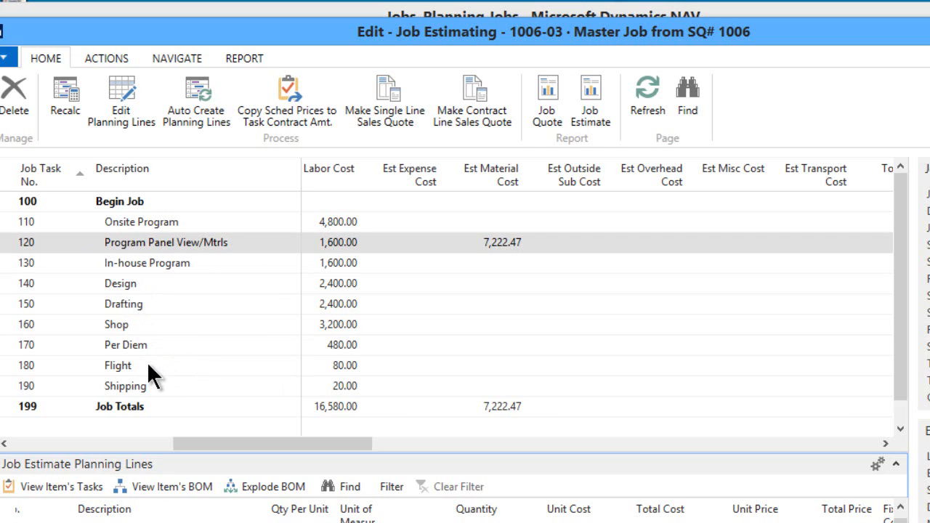
{"action": "mouse_move", "coordinate": [143, 401]}
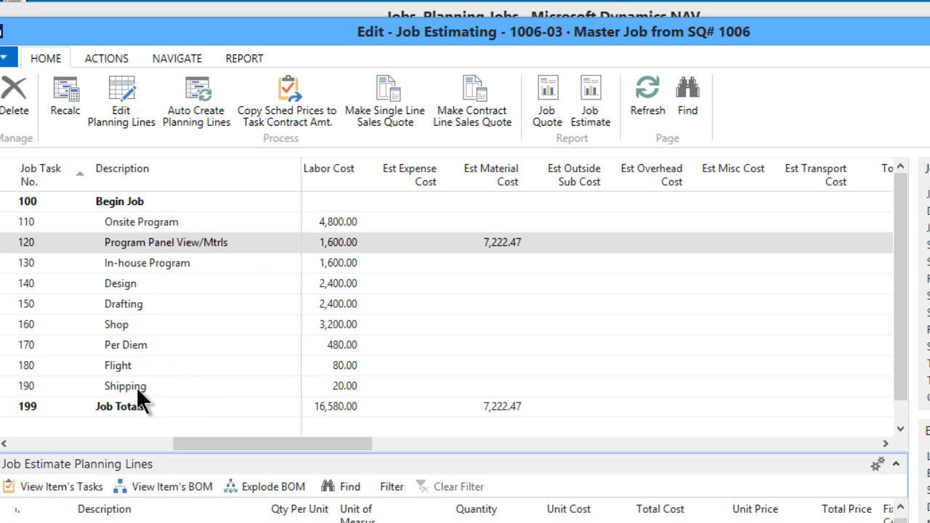
{"action": "mouse_move", "coordinate": [503, 348]}
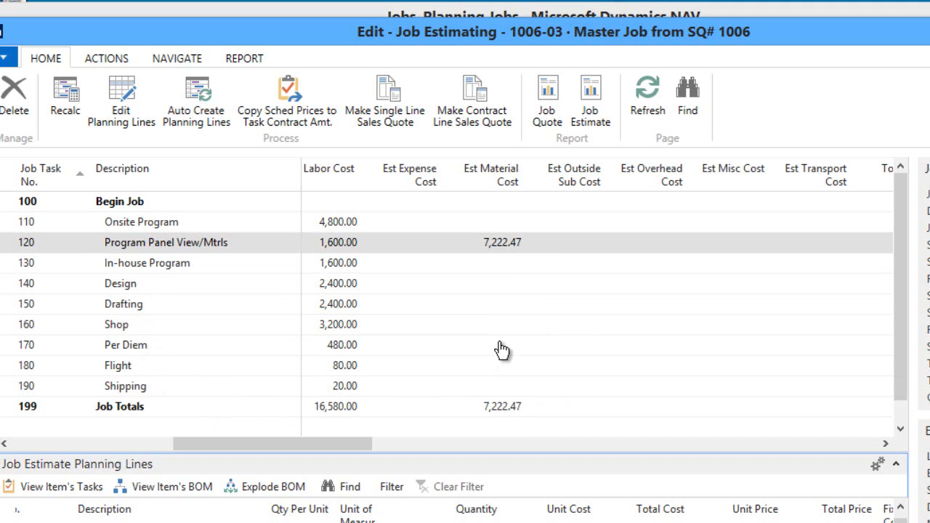
{"action": "mouse_move", "coordinate": [494, 380]}
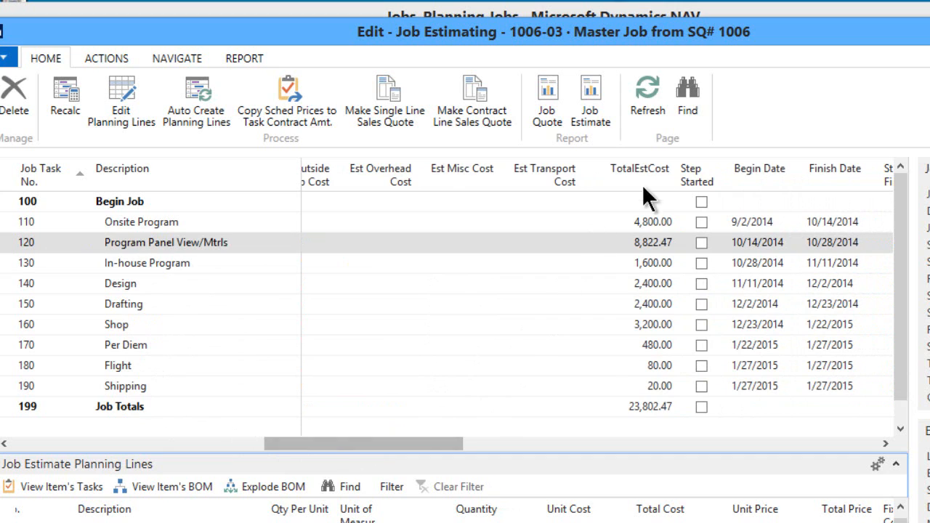
{"action": "mouse_move", "coordinate": [657, 378]}
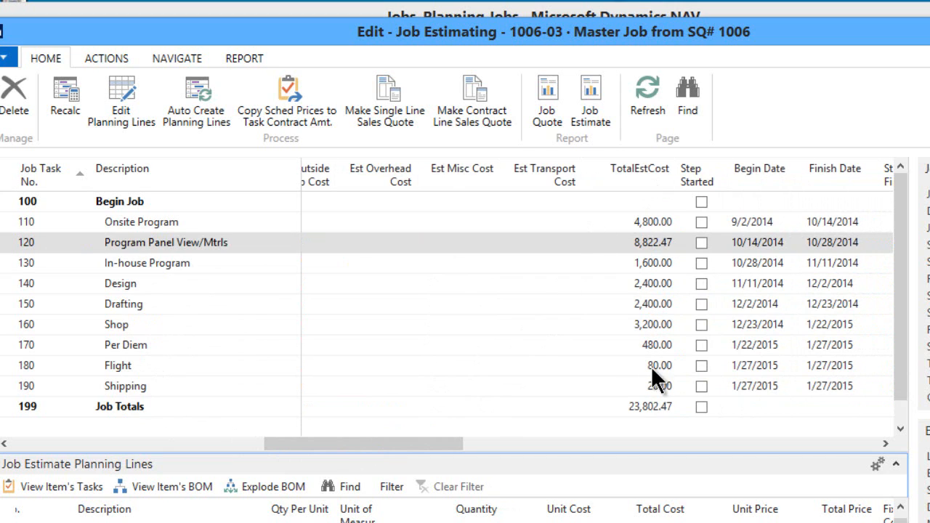
{"action": "mouse_move", "coordinate": [657, 419]}
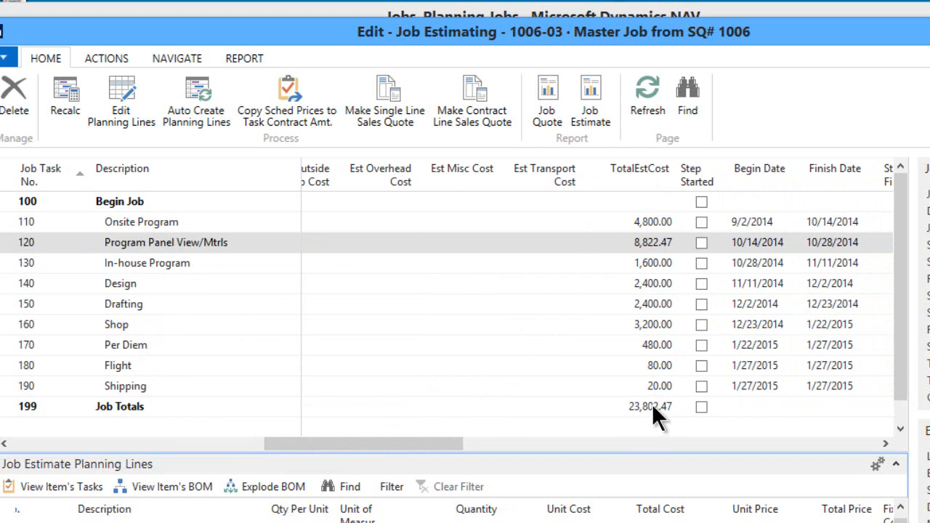
{"action": "mouse_move", "coordinate": [648, 419]}
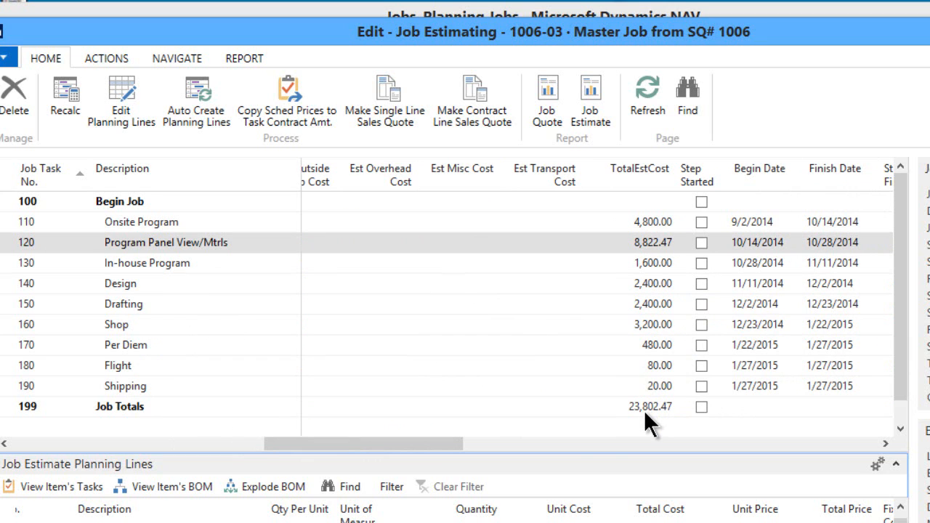
{"action": "scroll", "scroll_direction": "right", "scroll_amount": 3}
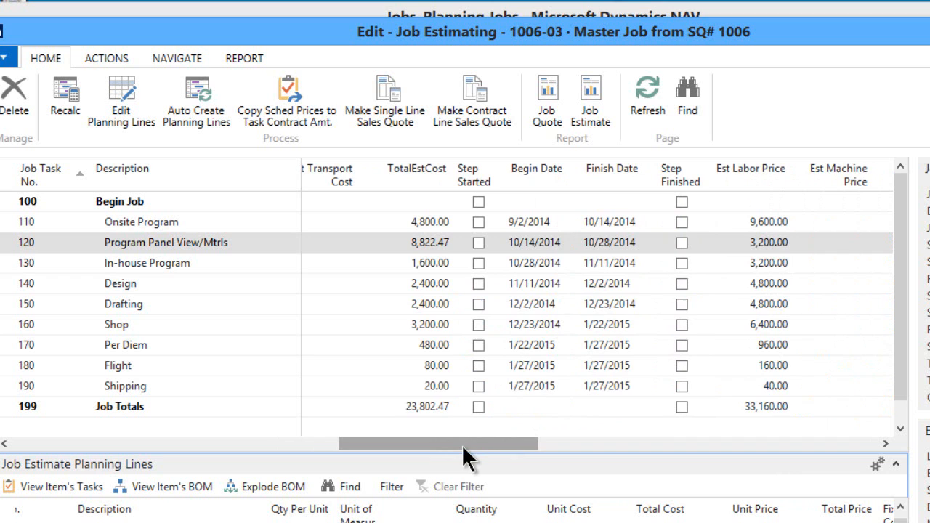
{"action": "scroll", "scroll_direction": "right", "scroll_amount": 3}
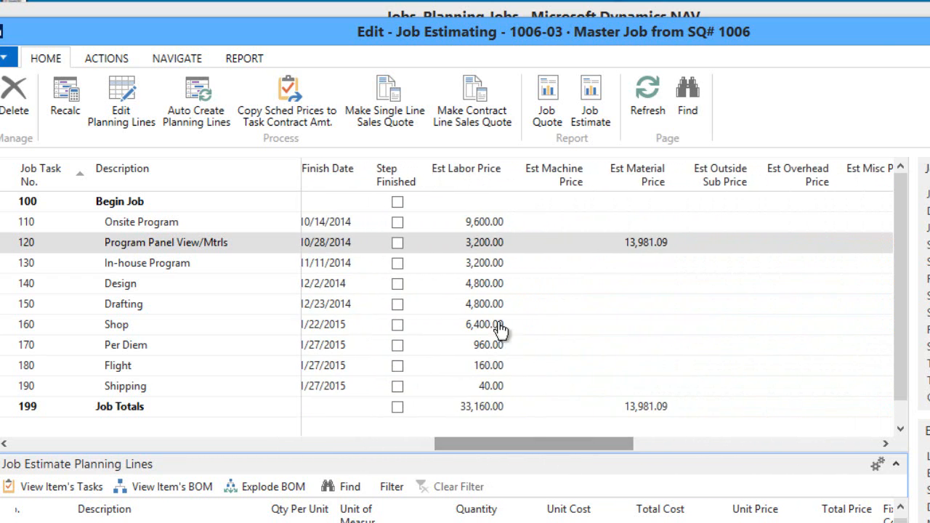
{"action": "mouse_move", "coordinate": [480, 313]}
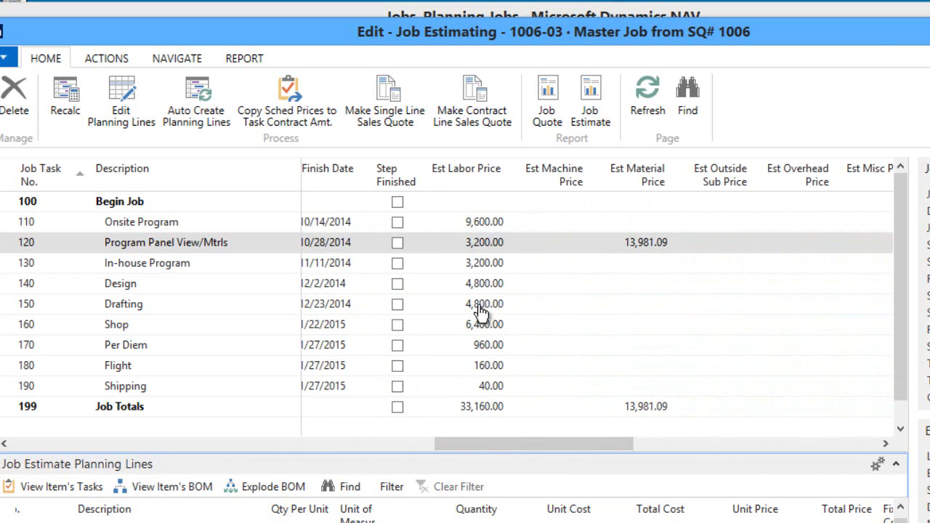
{"action": "mouse_move", "coordinate": [651, 284]}
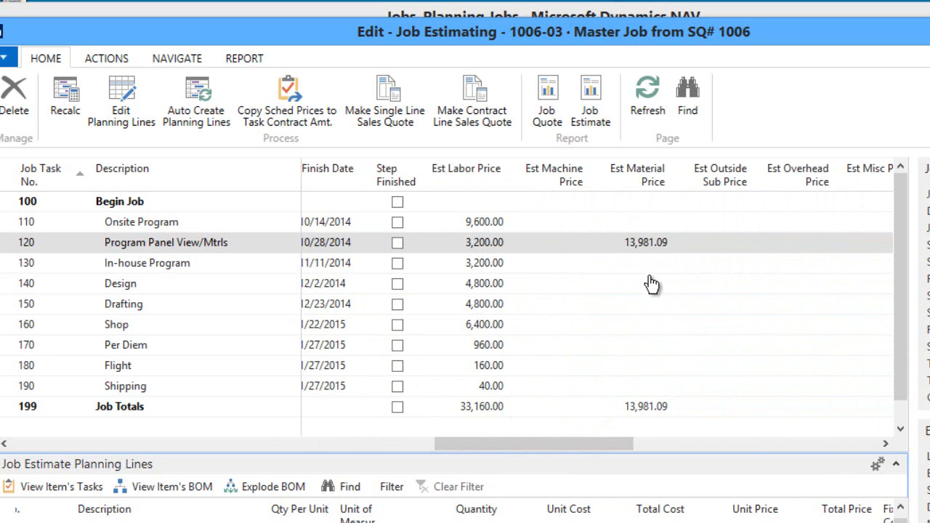
{"action": "left_click_drag", "start_coordinate": [530, 443], "coordinate": [575, 444]}
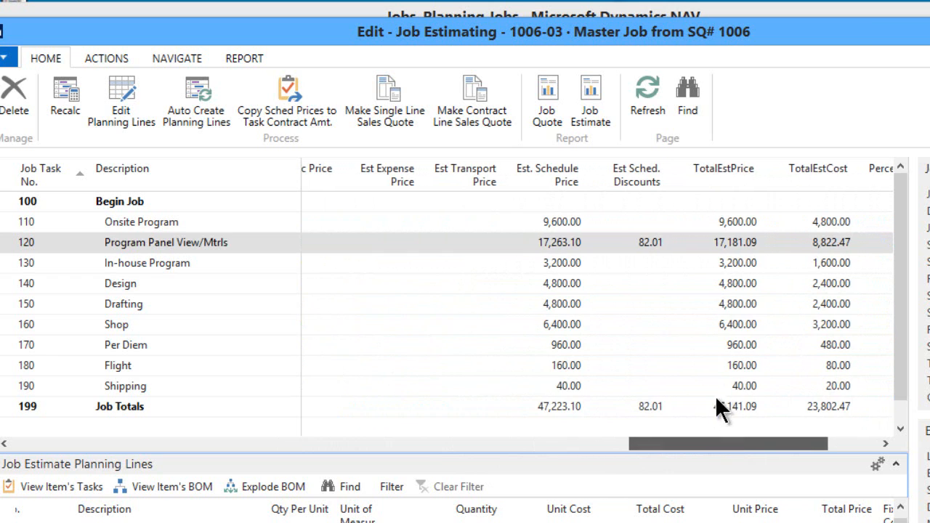
{"action": "left_click_drag", "start_coordinate": [727, 443], "coordinate": [763, 443]}
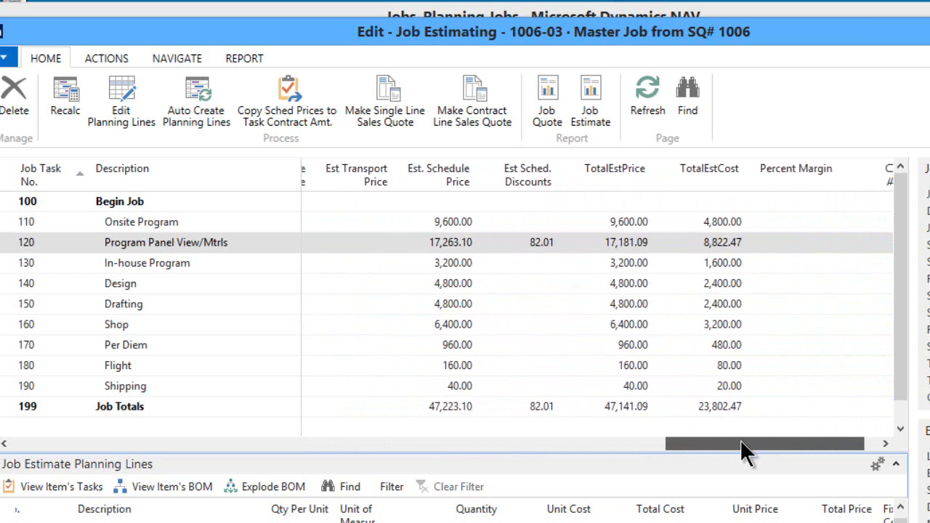
{"action": "left_click_drag", "start_coordinate": [763, 444], "coordinate": [669, 443]}
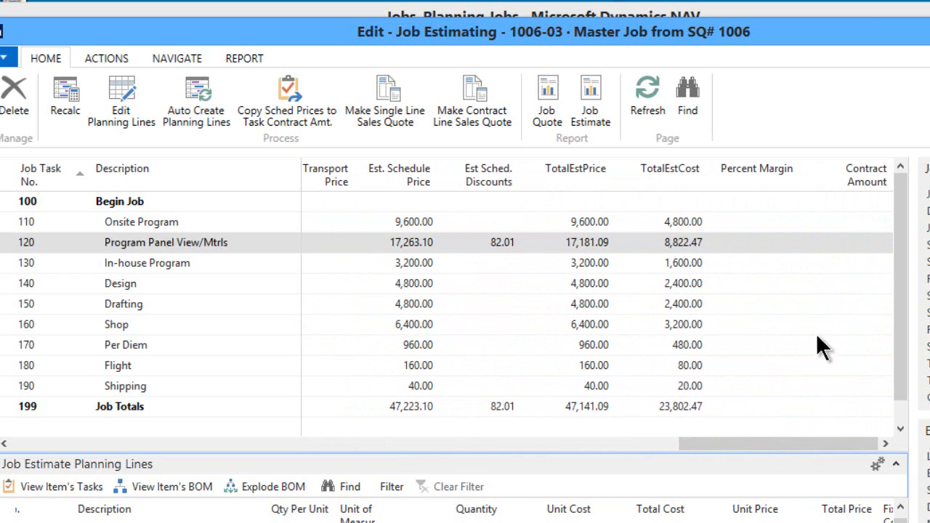
{"action": "mouse_move", "coordinate": [279, 167]}
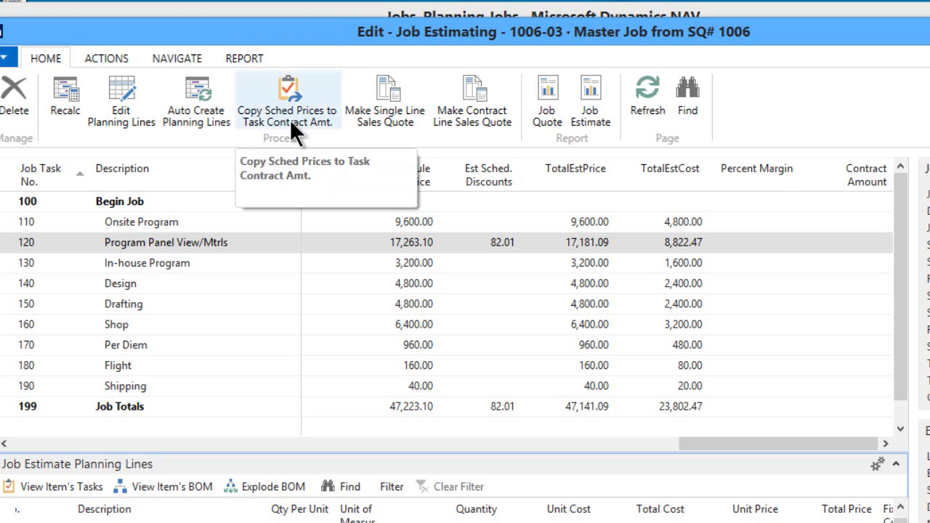
{"action": "mouse_move", "coordinate": [289, 102]}
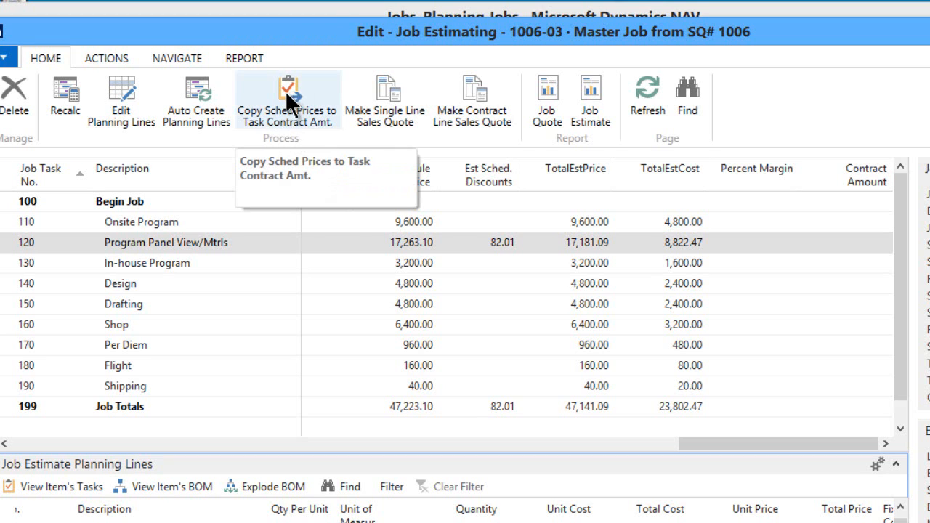
Copy scheduled prices into each task's Contract Amount, totalling 47,141.09 with margins filled
{"action": "left_click", "coordinate": [288, 99]}
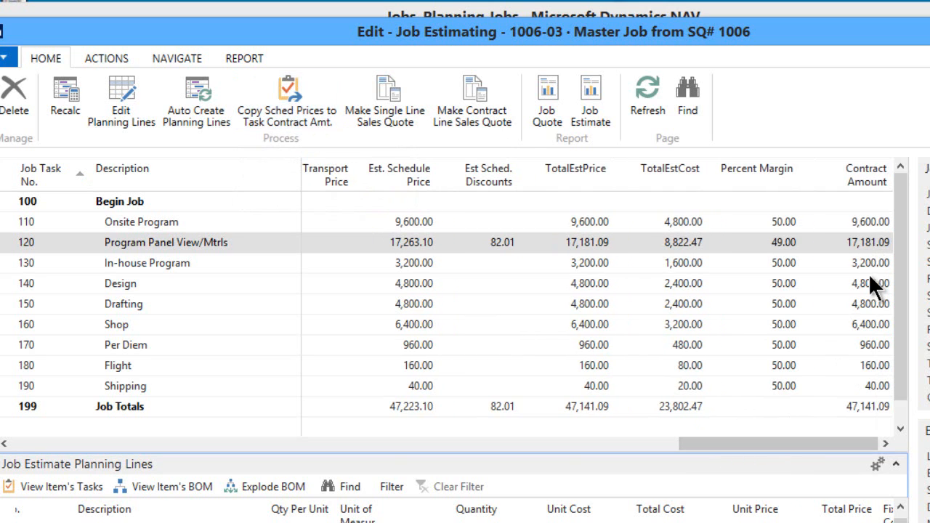
{"action": "mouse_move", "coordinate": [695, 277]}
{"action": "type", "text": "15,000"}
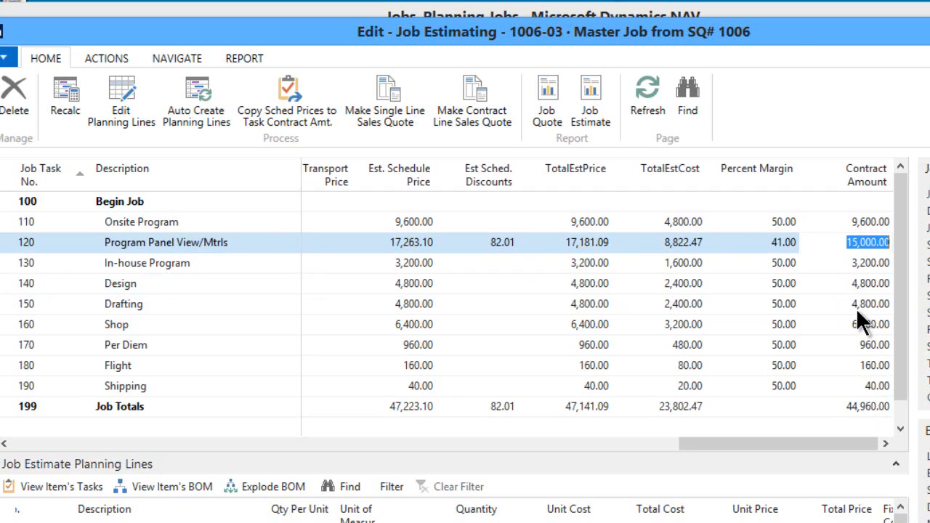
Override the Design task's Percent Margin to 12, giving Contract Amount 2,727.27 and total 42,887.27
{"action": "left_click", "coordinate": [783, 283]}
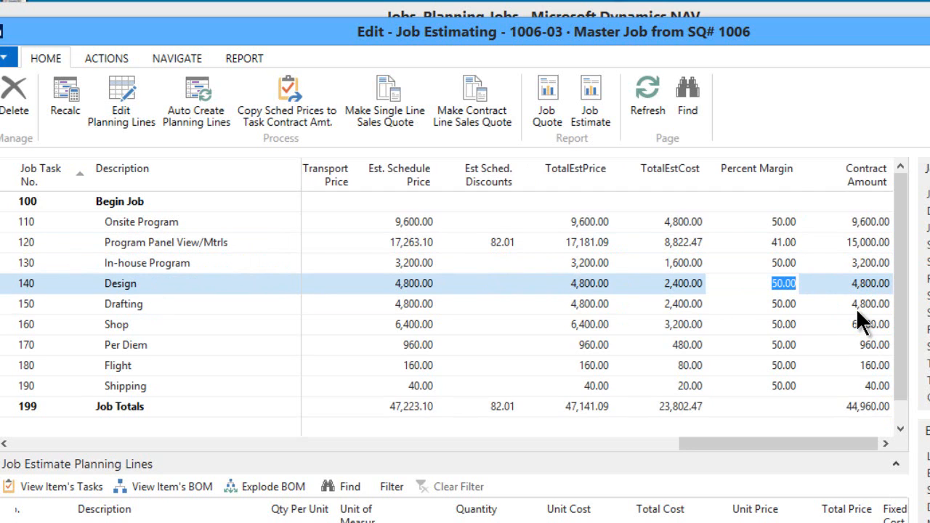
{"action": "mouse_move", "coordinate": [763, 326]}
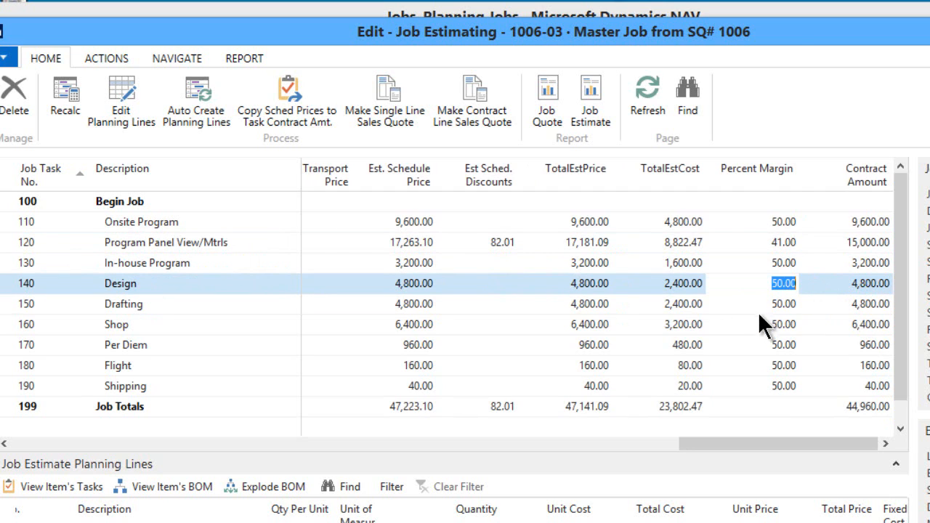
{"action": "mouse_move", "coordinate": [778, 308]}
{"action": "type", "text": "12"}
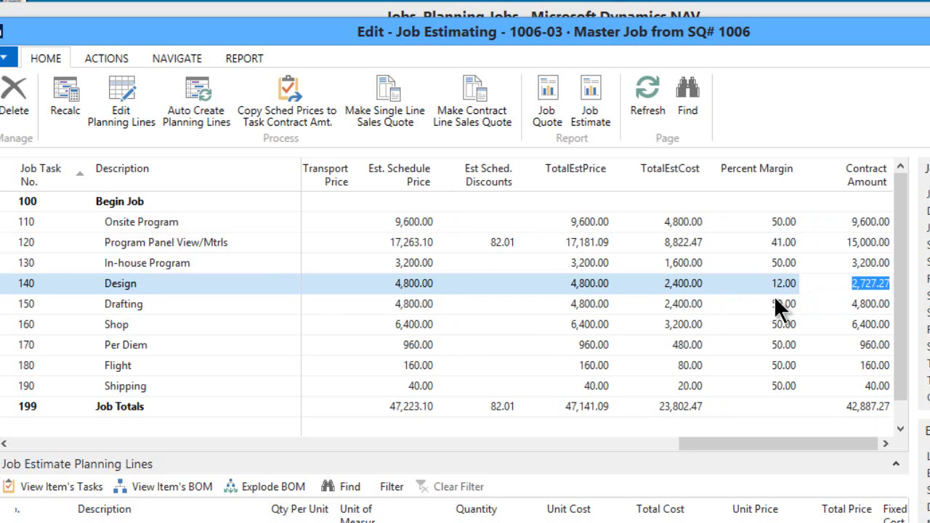
{"action": "left_click", "coordinate": [783, 284]}
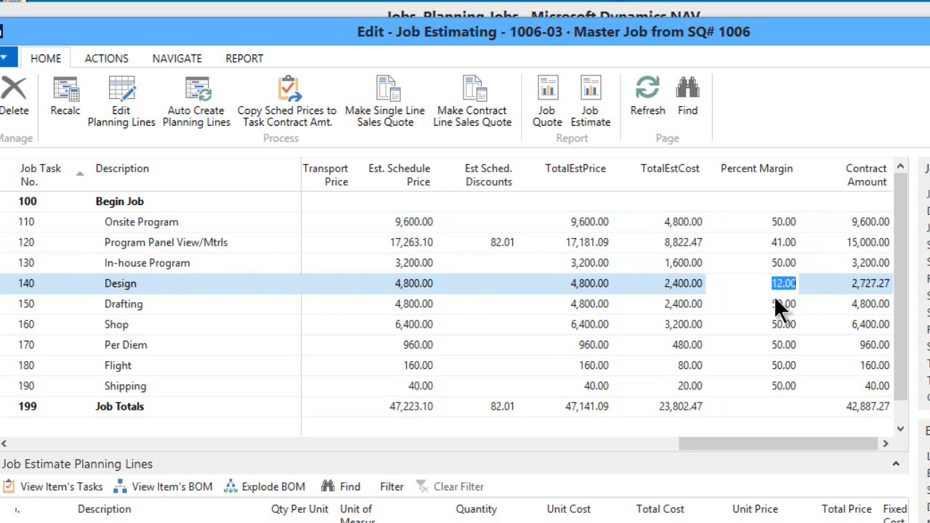
{"action": "left_click", "coordinate": [865, 282]}
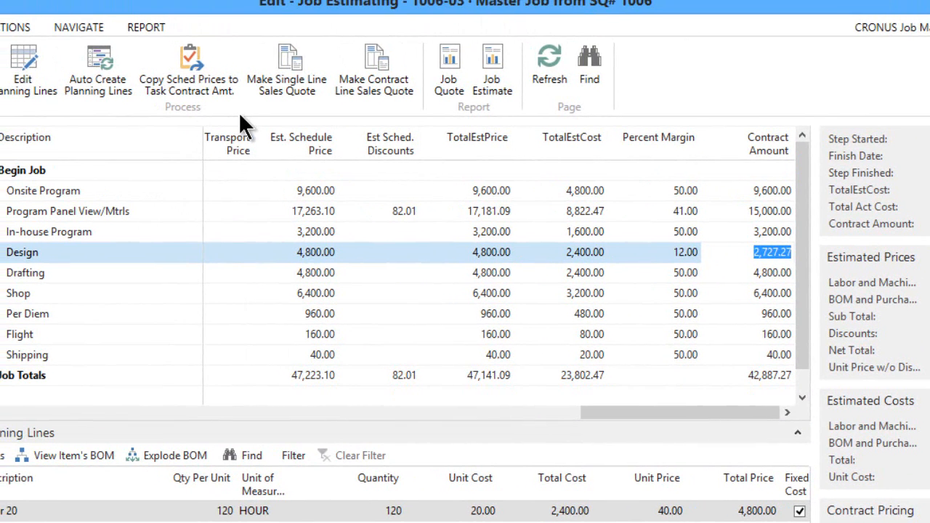
{"action": "mouse_move", "coordinate": [364, 181]}
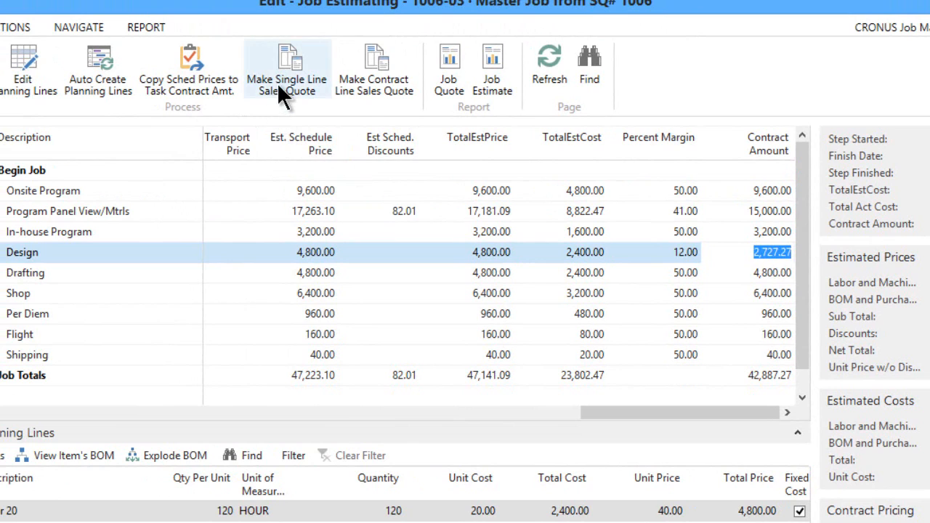
{"action": "mouse_move", "coordinate": [294, 102]}
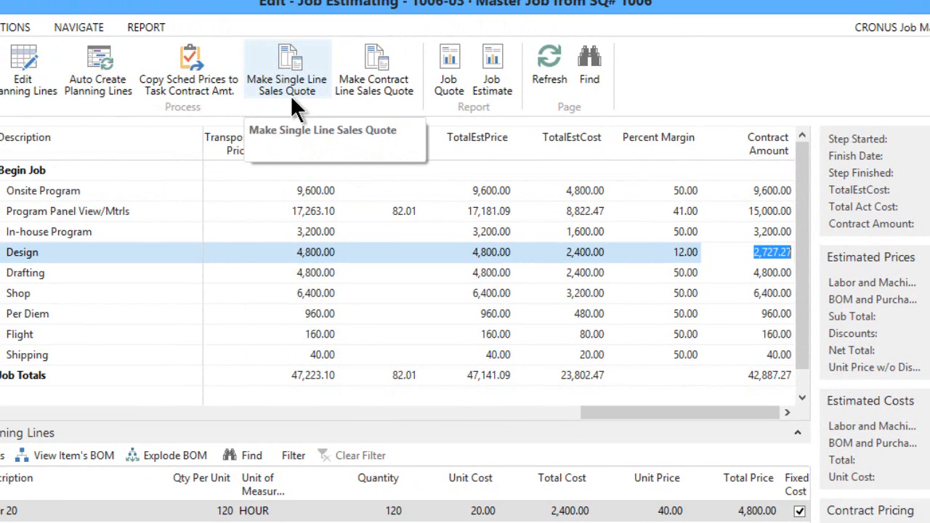
{"action": "mouse_move", "coordinate": [116, 346]}
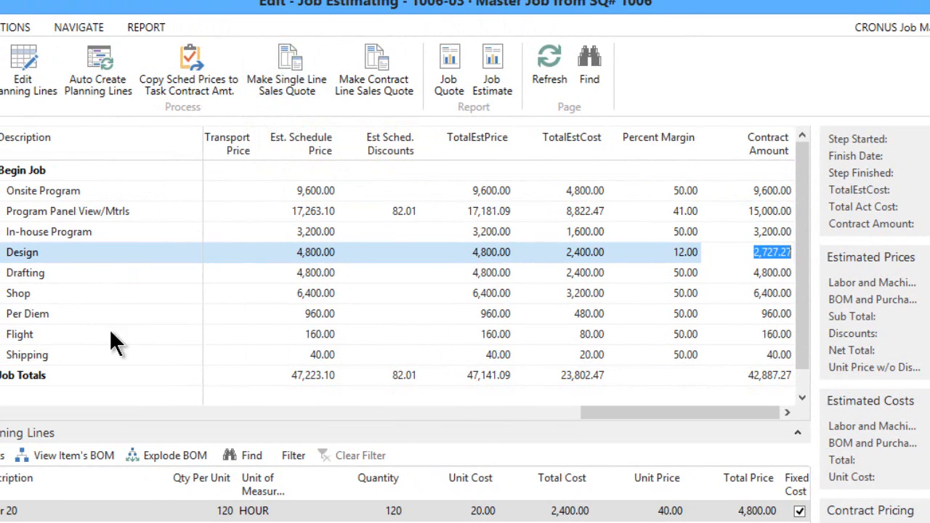
{"action": "mouse_move", "coordinate": [443, 244]}
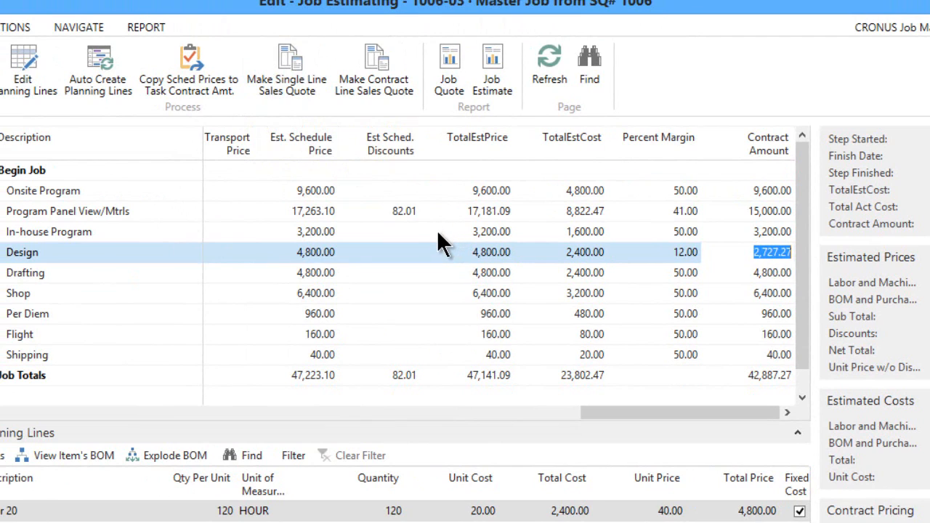
{"action": "mouse_move", "coordinate": [119, 304]}
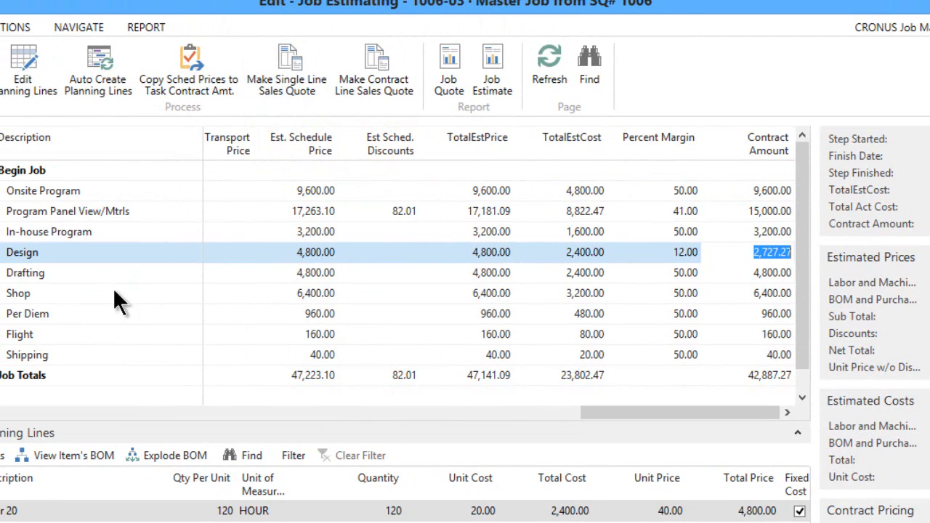
{"action": "mouse_move", "coordinate": [308, 292]}
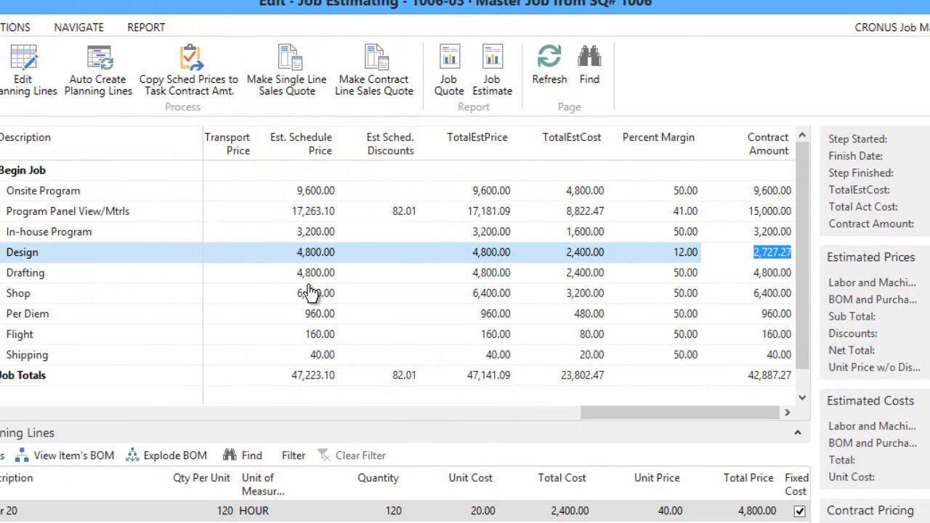
{"action": "mouse_move", "coordinate": [520, 283]}
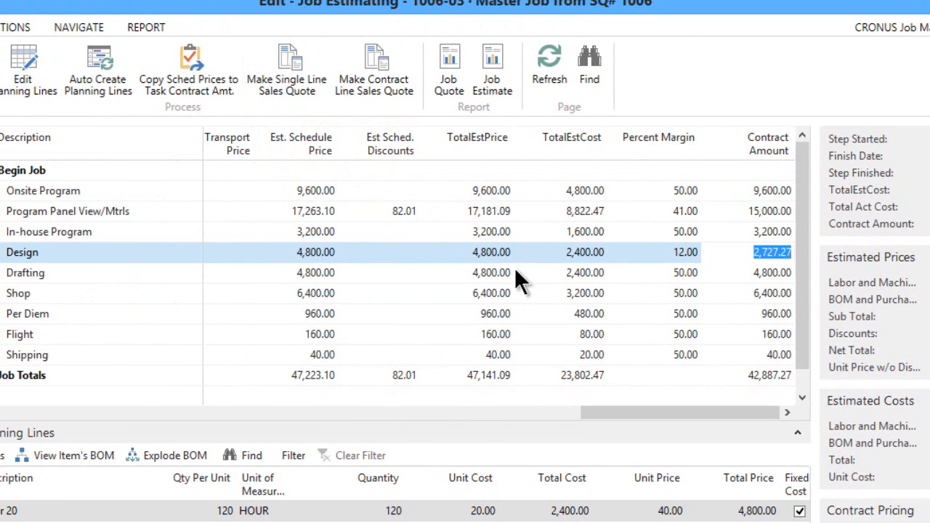
{"action": "mouse_move", "coordinate": [399, 282]}
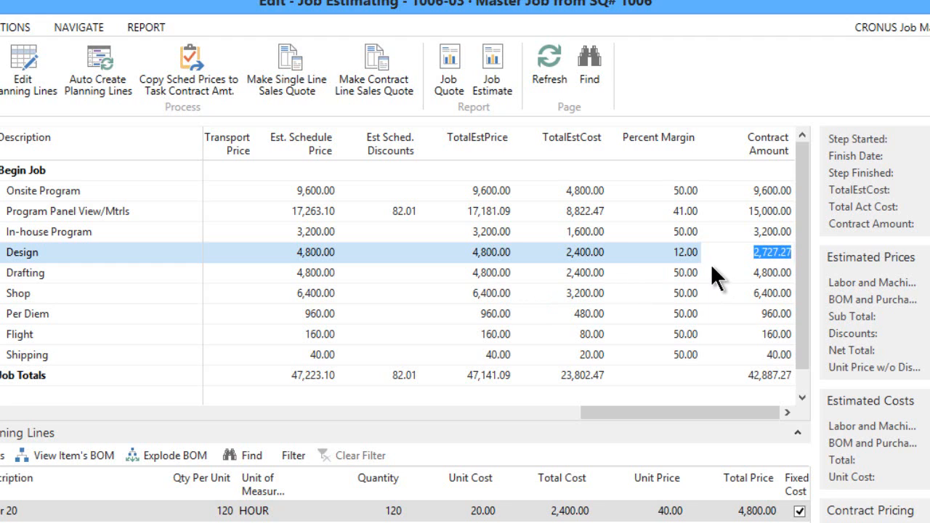
{"action": "mouse_move", "coordinate": [288, 83]}
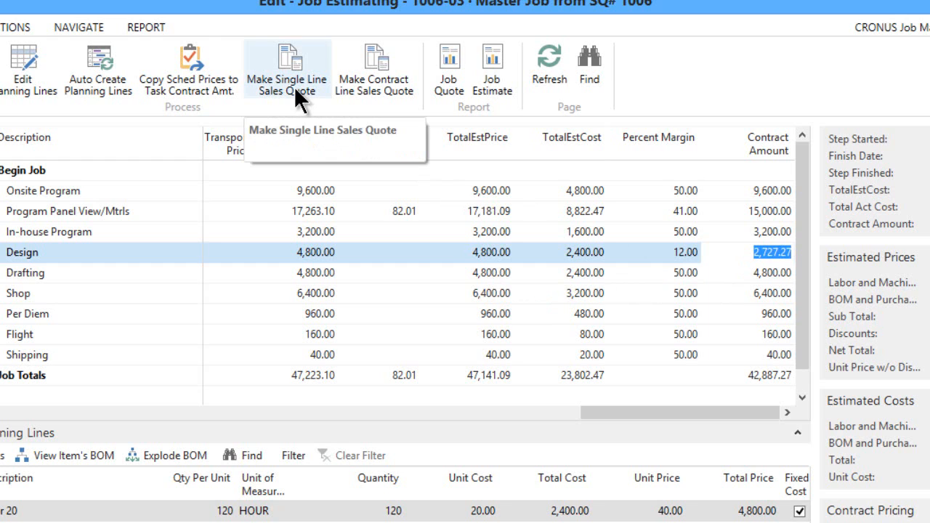
{"action": "mouse_move", "coordinate": [276, 99]}
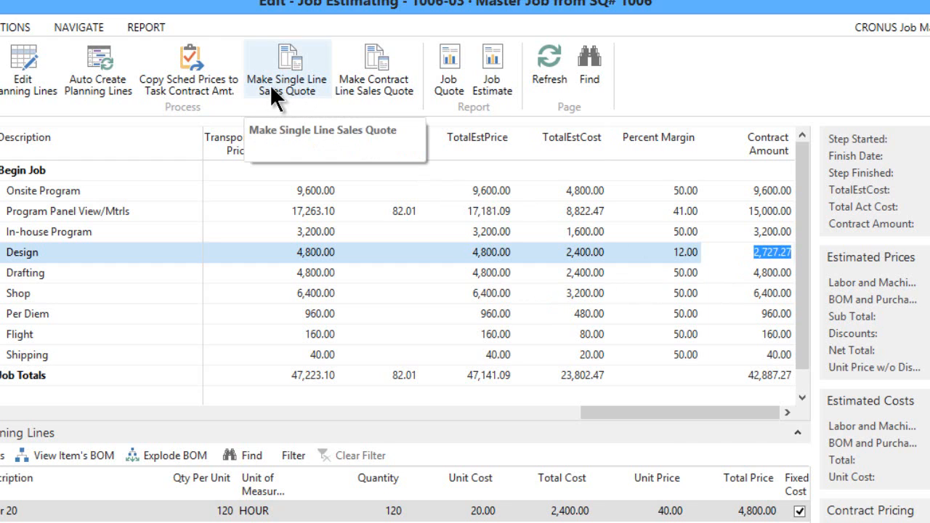